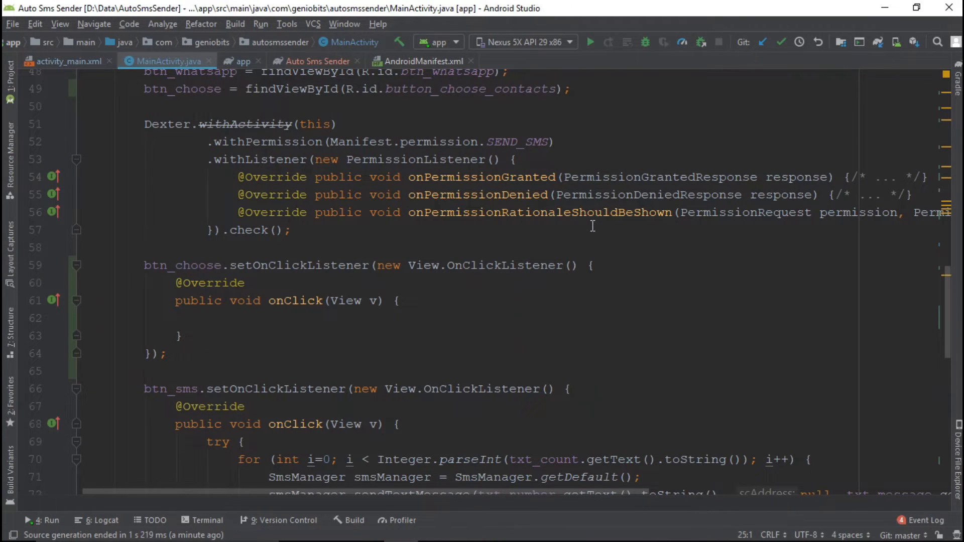
# Step: Review the Select Contacts button in activity_main and the MainActivity code
pyautogui.scroll(-3)
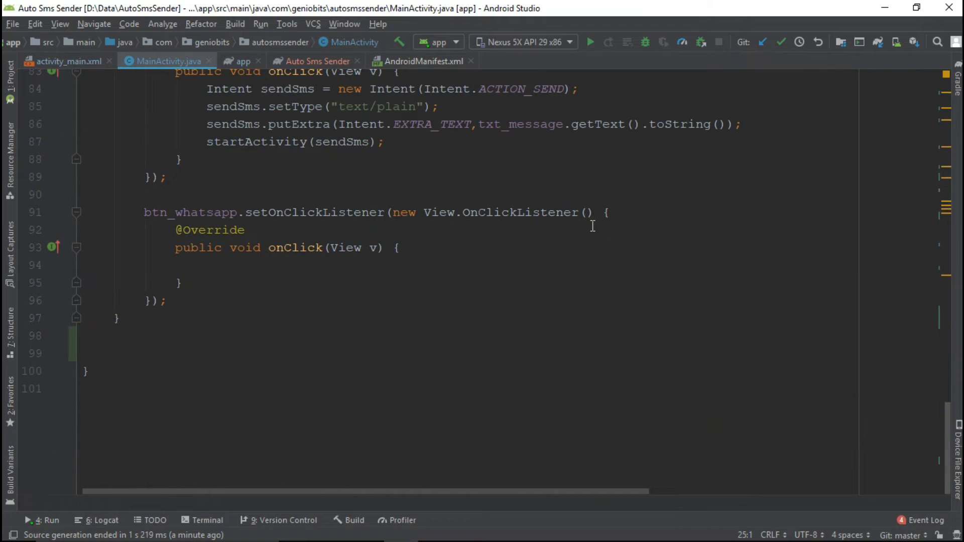
pyautogui.scroll(3)
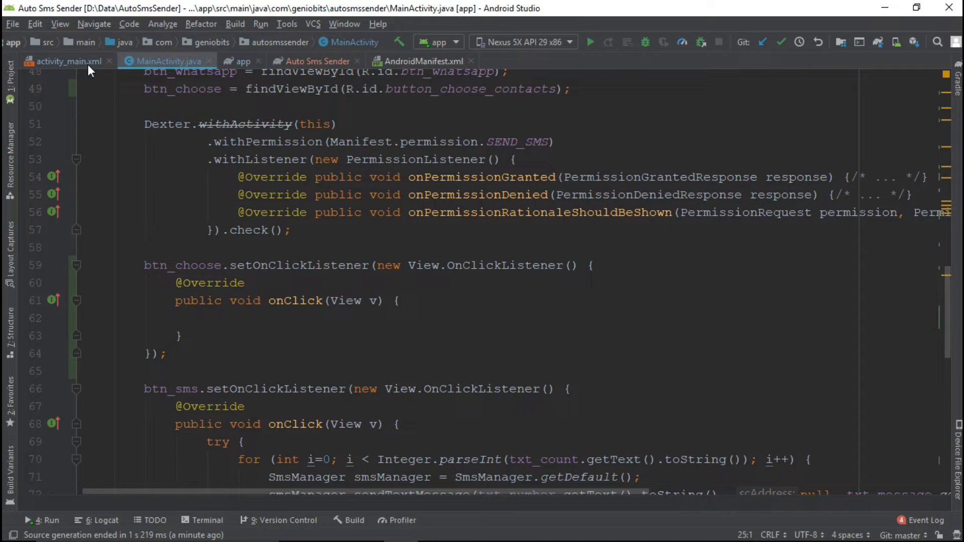
pyautogui.click(68, 61)
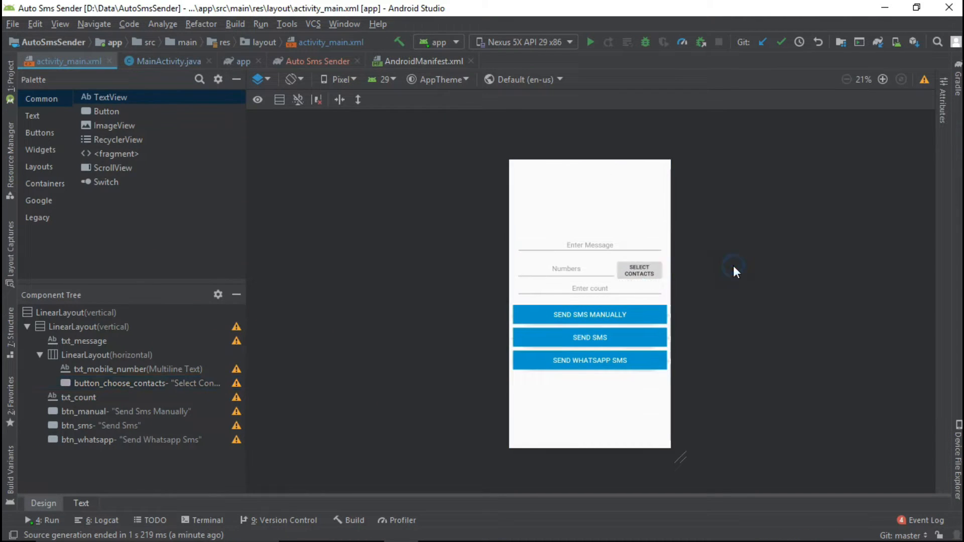
pyautogui.click(639, 270)
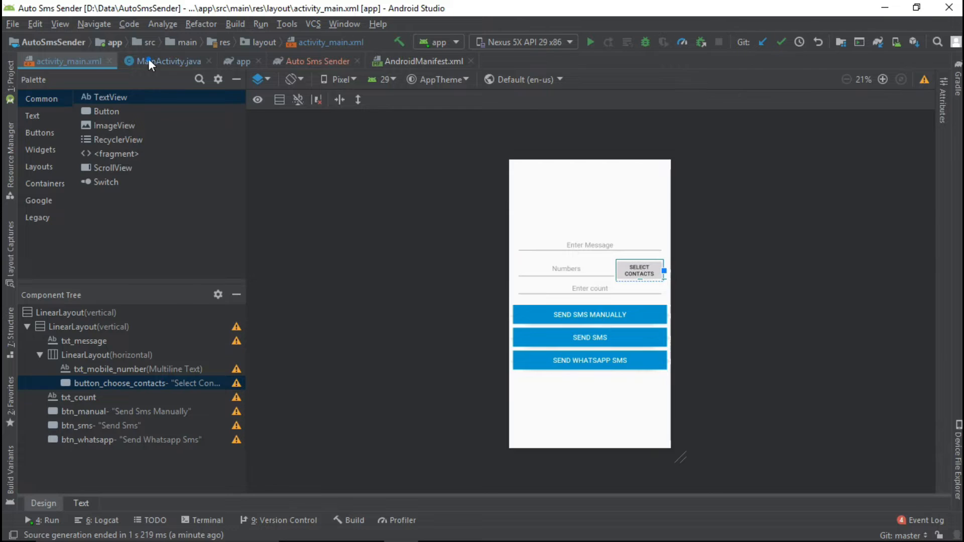
pyautogui.click(170, 60)
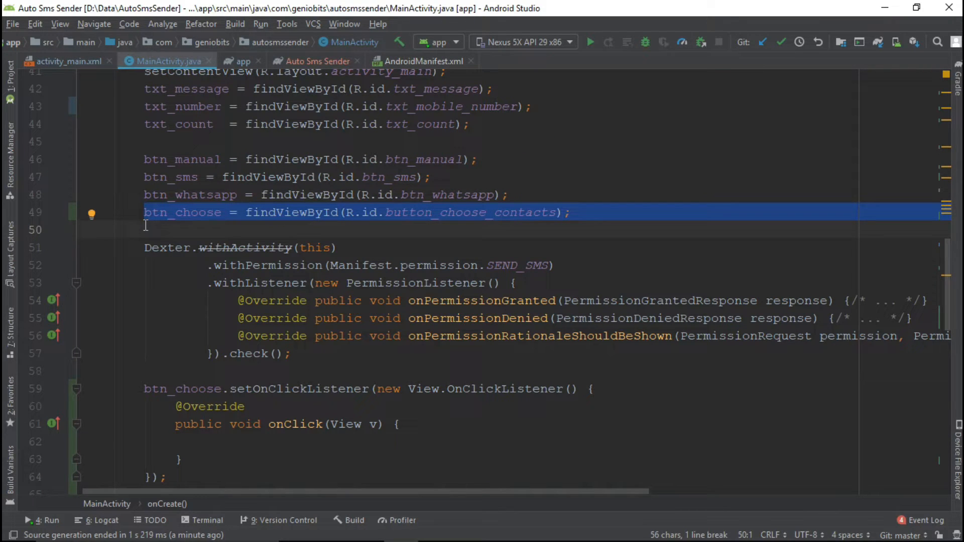
pyautogui.scroll(-3)
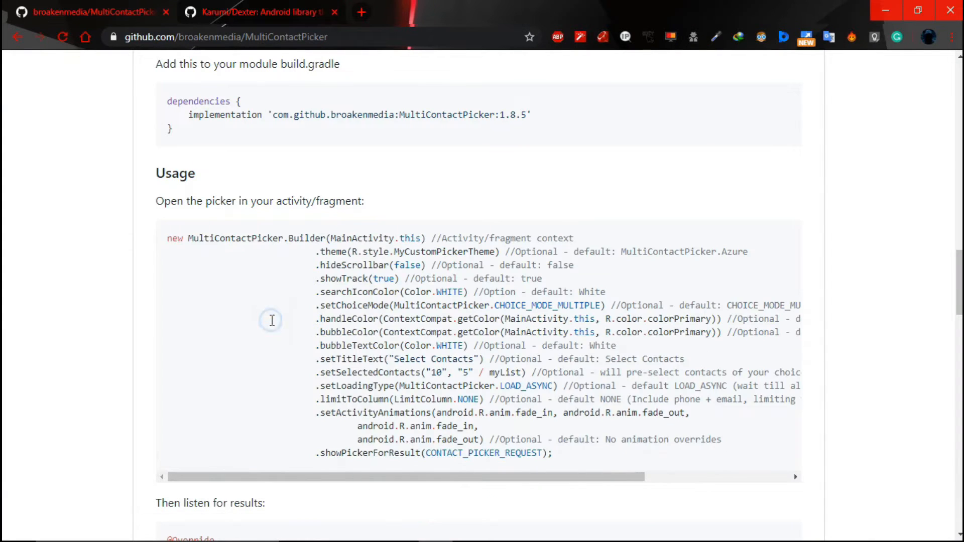
pyautogui.scroll(3)
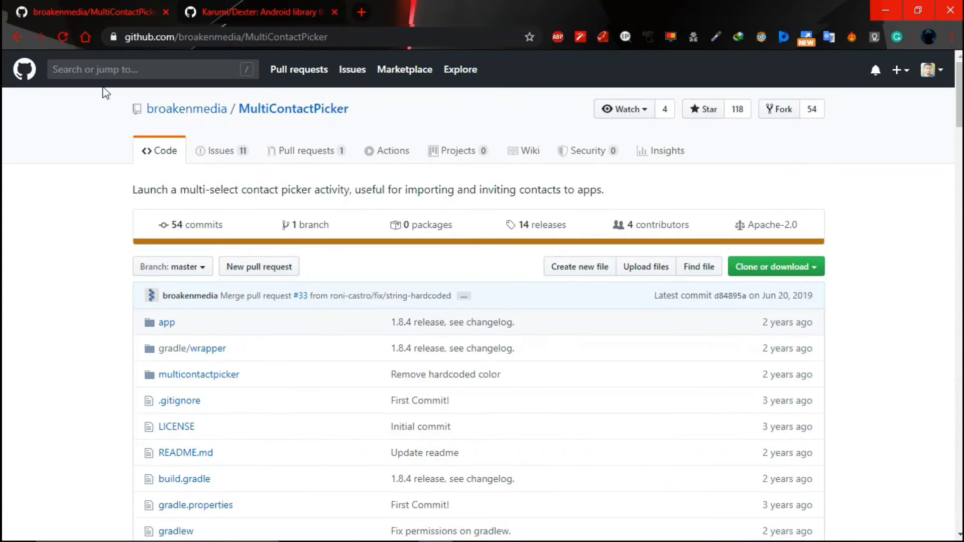
# Step: Open the MultiContactPicker GitHub page and scroll through its Install and Usage sections
pyautogui.click(245, 37)
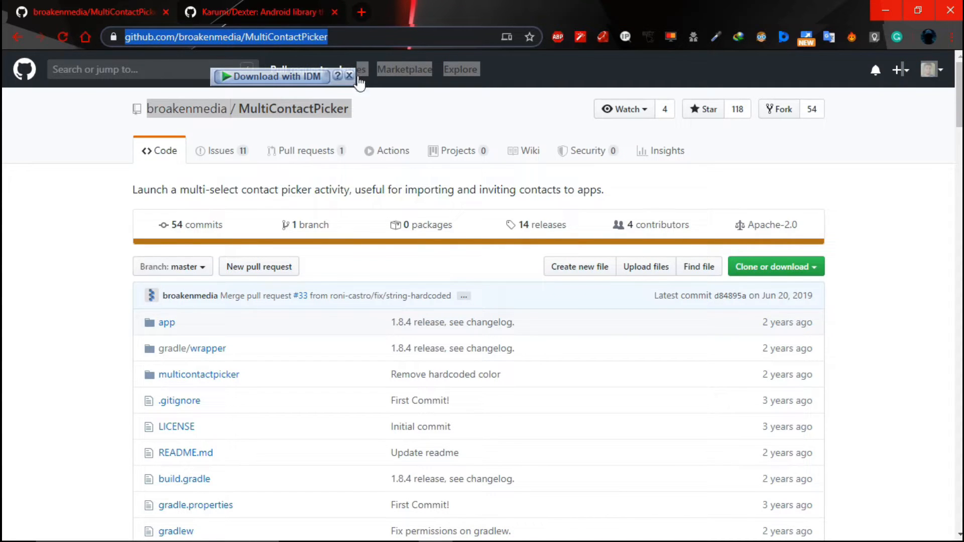
pyautogui.click(350, 77)
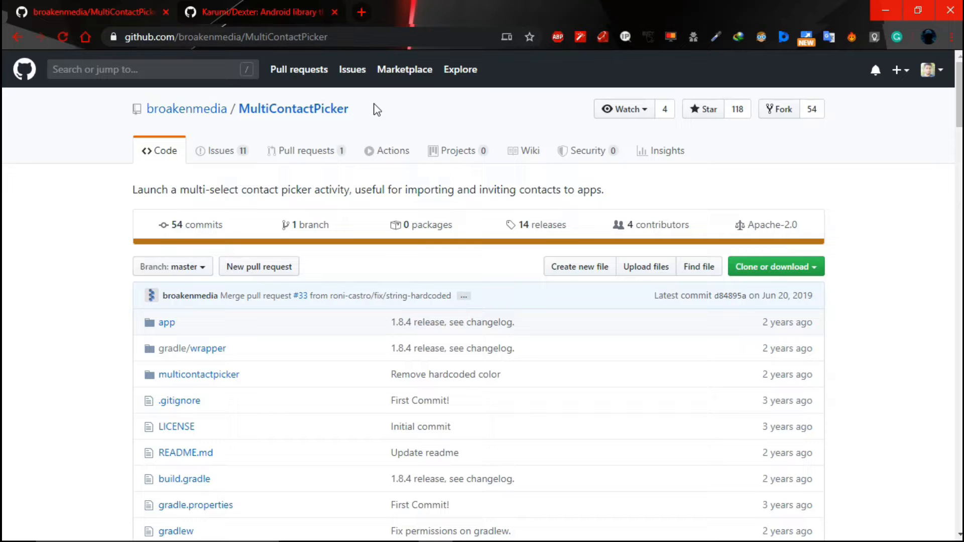
pyautogui.scroll(-3)
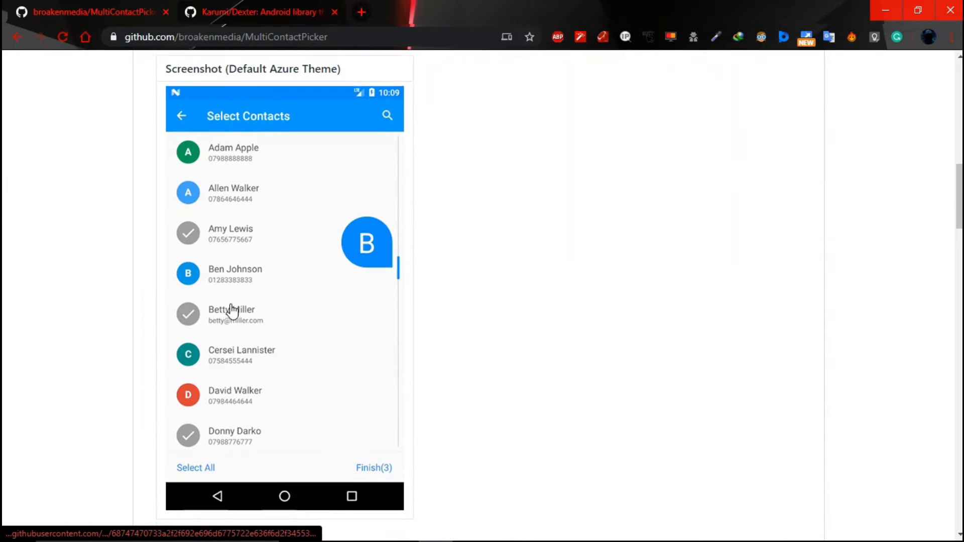
pyautogui.scroll(-3)
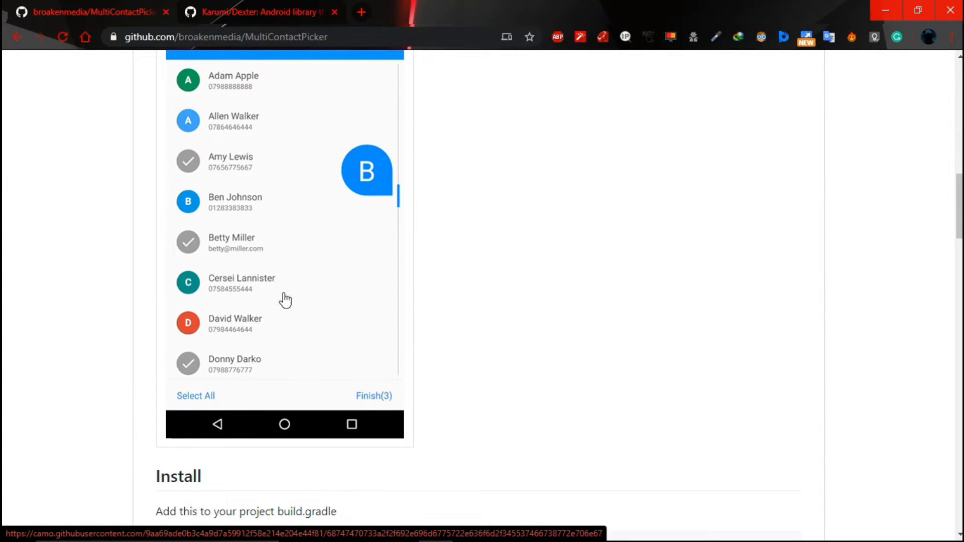
pyautogui.scroll(3)
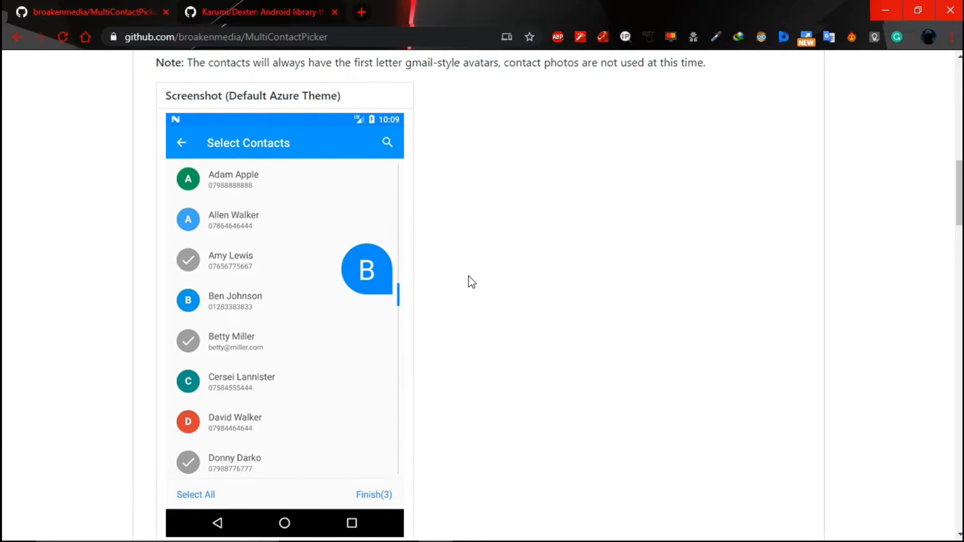
pyautogui.scroll(-3)
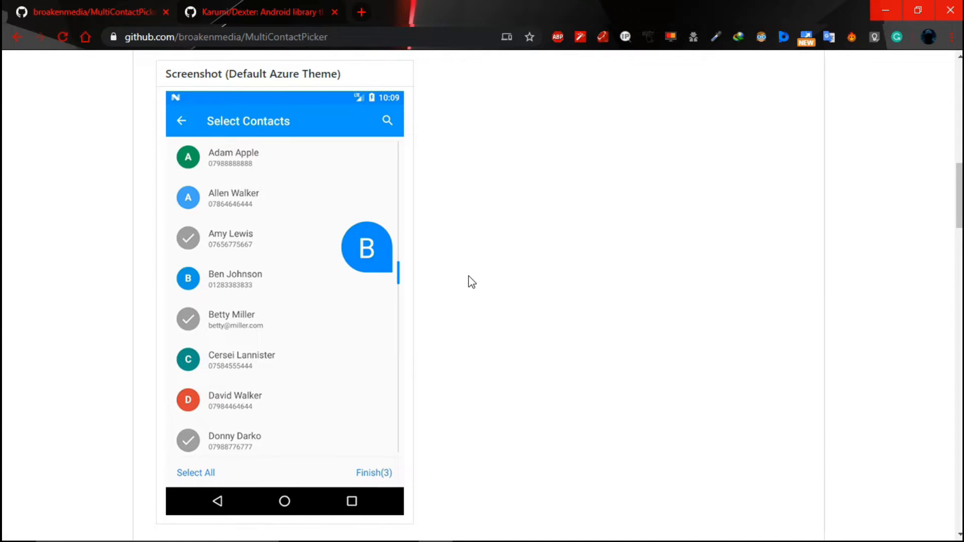
pyautogui.scroll(-3)
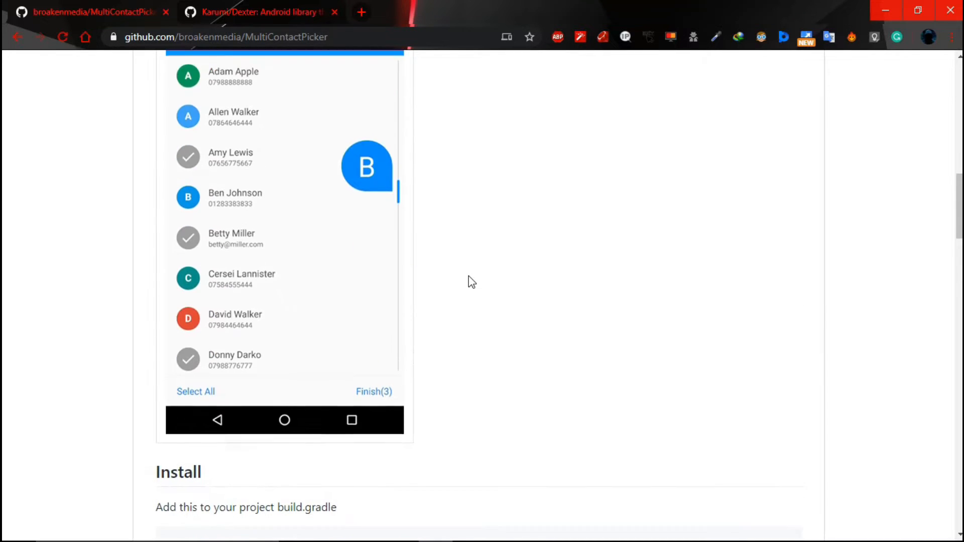
pyautogui.scroll(-3)
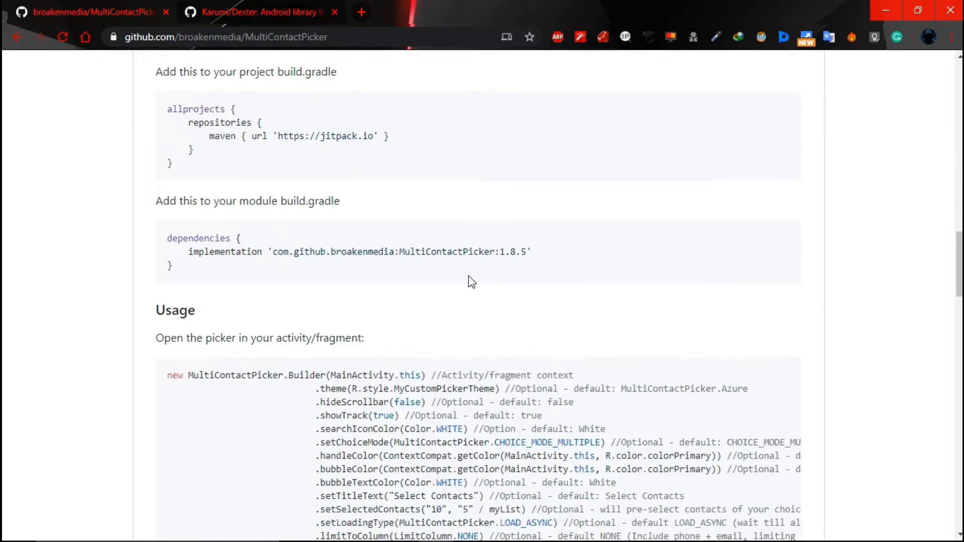
pyautogui.scroll(3)
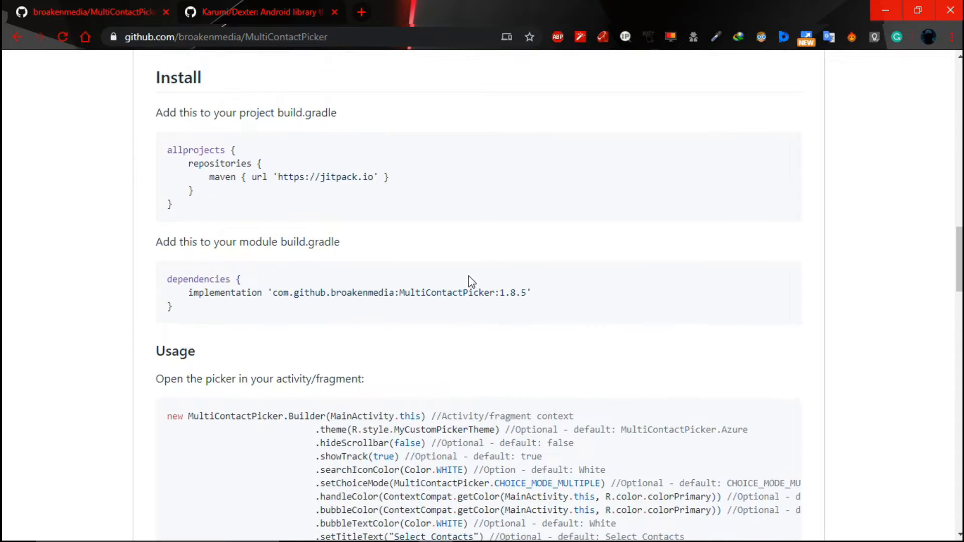
pyautogui.scroll(3)
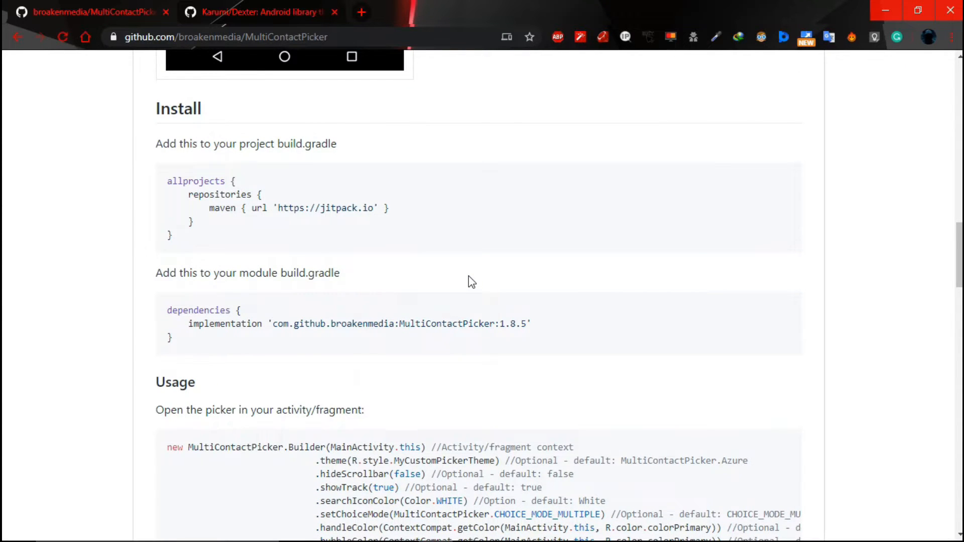
pyautogui.moveTo(190, 203)
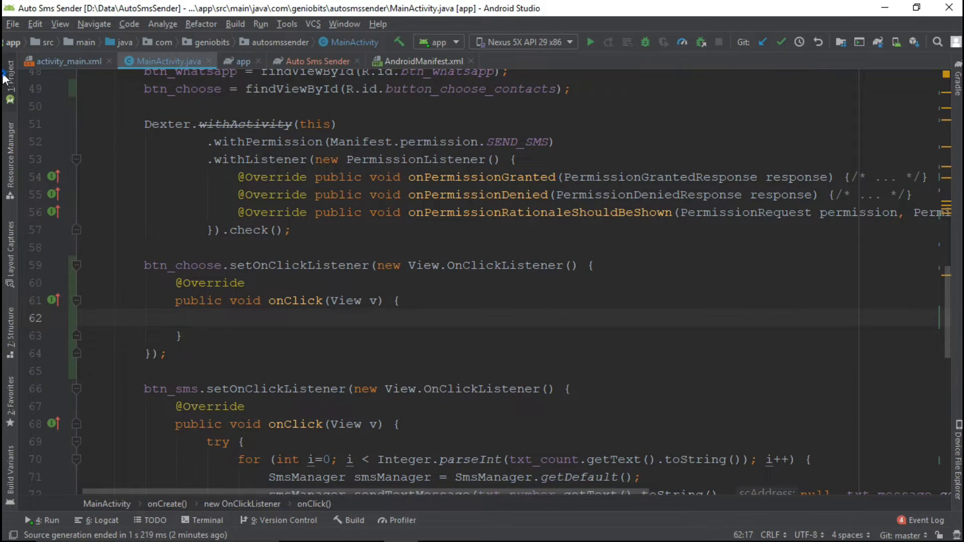
# Step: Add maven jitpack and the MultiContactPicker 1.8.5 dependency to Gradle, then sync
pyautogui.click(11, 71)
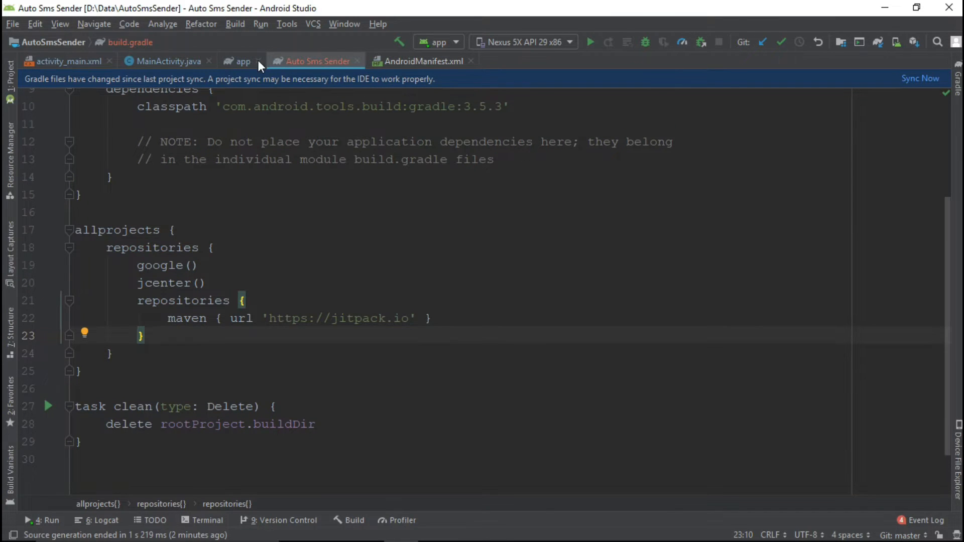
pyautogui.click(241, 61)
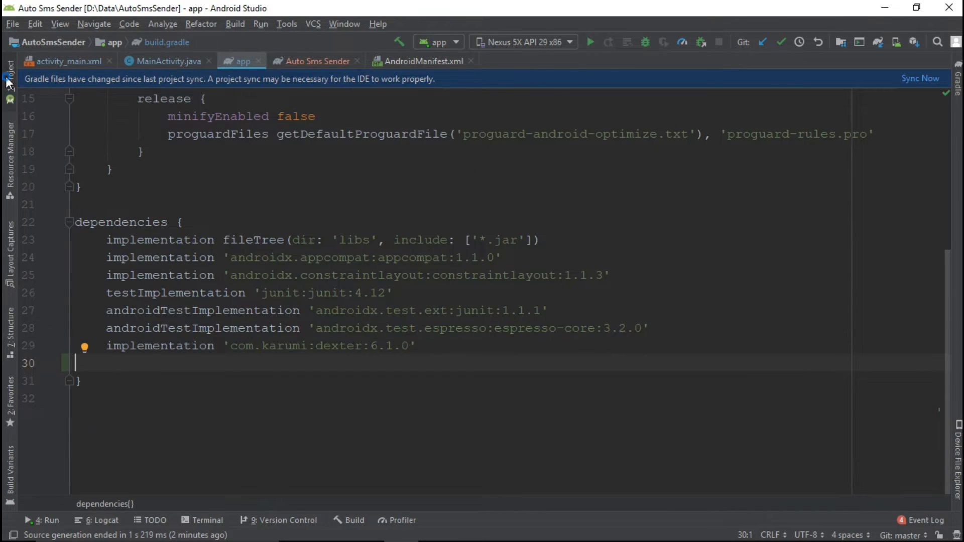
pyautogui.click(9, 68)
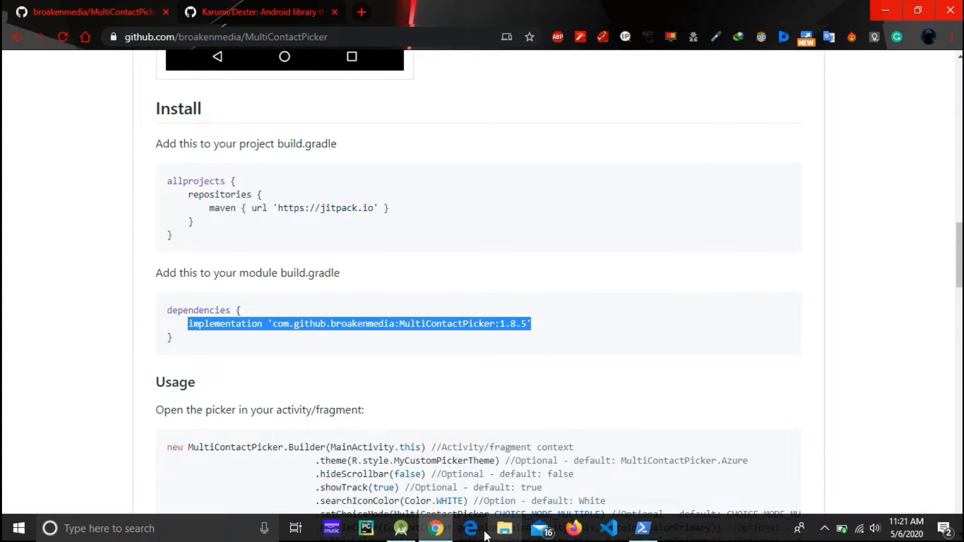
pyautogui.click(400, 528)
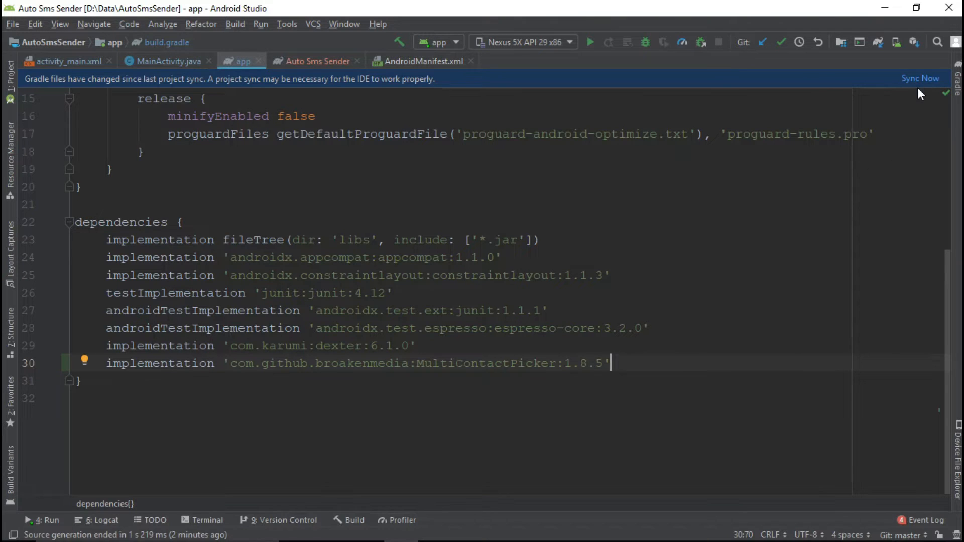
pyautogui.click(920, 78)
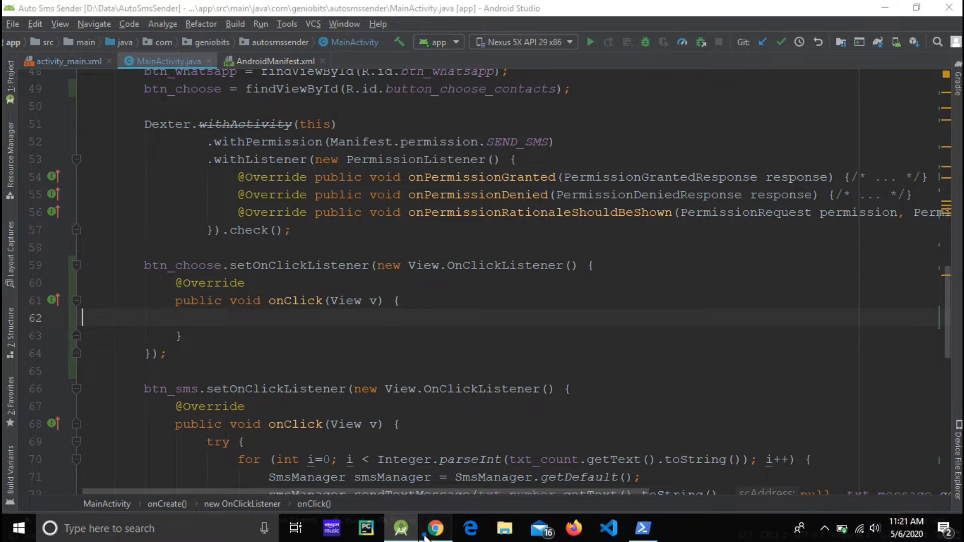
# Step: Paste the MultiContactPicker.Builder launch snippet into onClick and trim optional builder lines
pyautogui.click(434, 528)
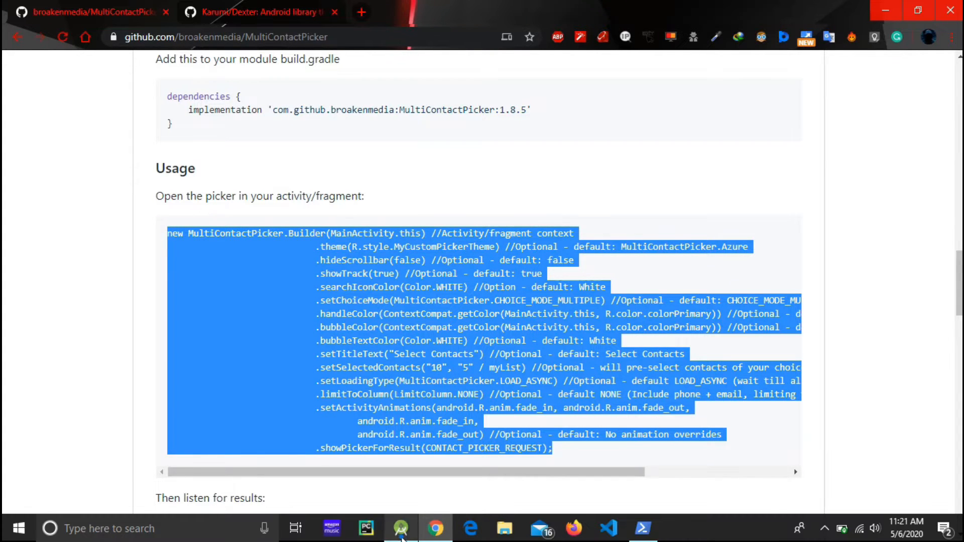
pyautogui.click(400, 528)
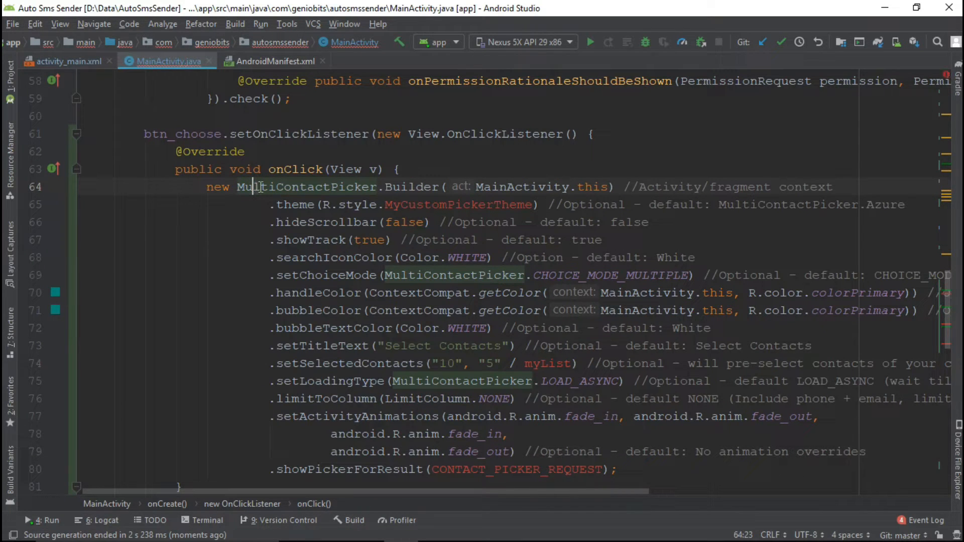
pyautogui.click(269, 204)
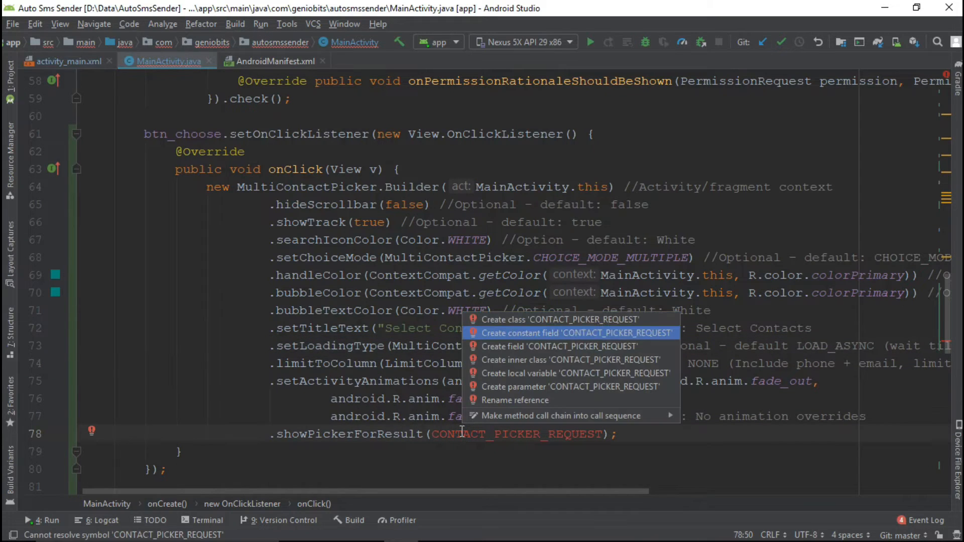
# Step: Create a CONTACT_PICKER_REQUEST constant in MainActivity with value 202
pyautogui.click(572, 332)
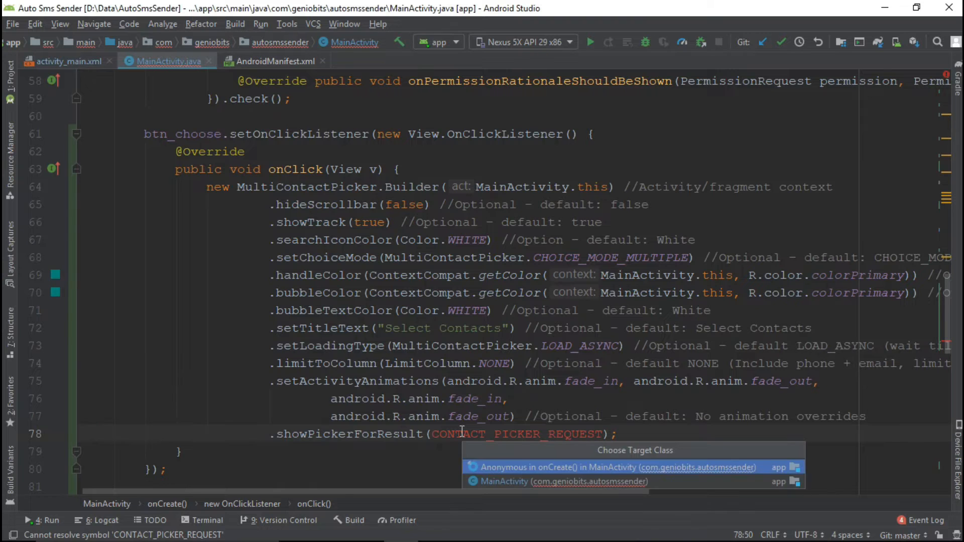
pyautogui.click(561, 482)
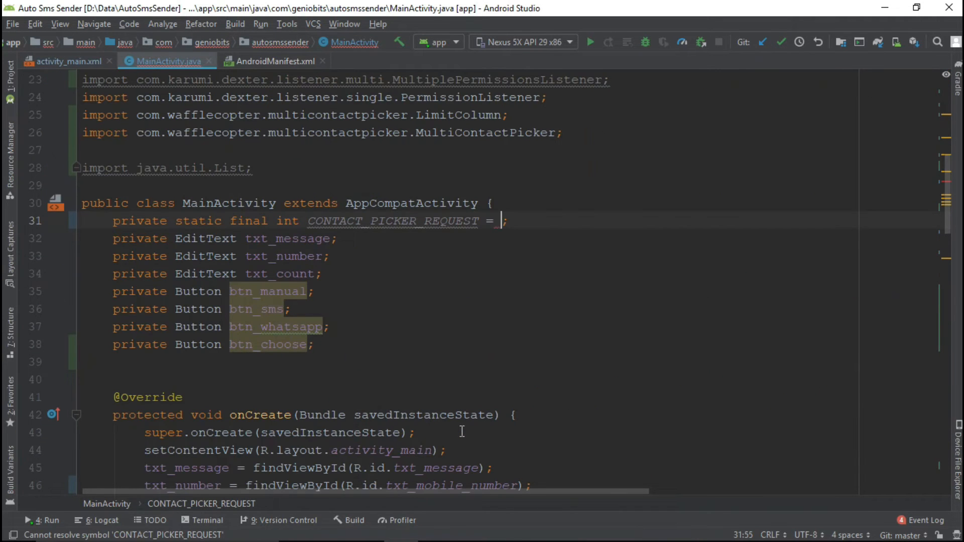
pyautogui.write('202')
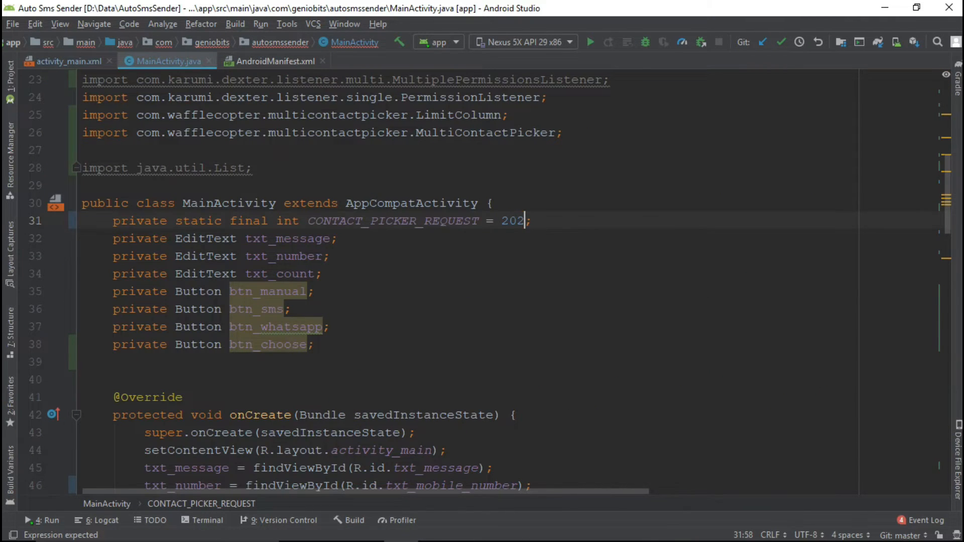
pyautogui.scroll(-3)
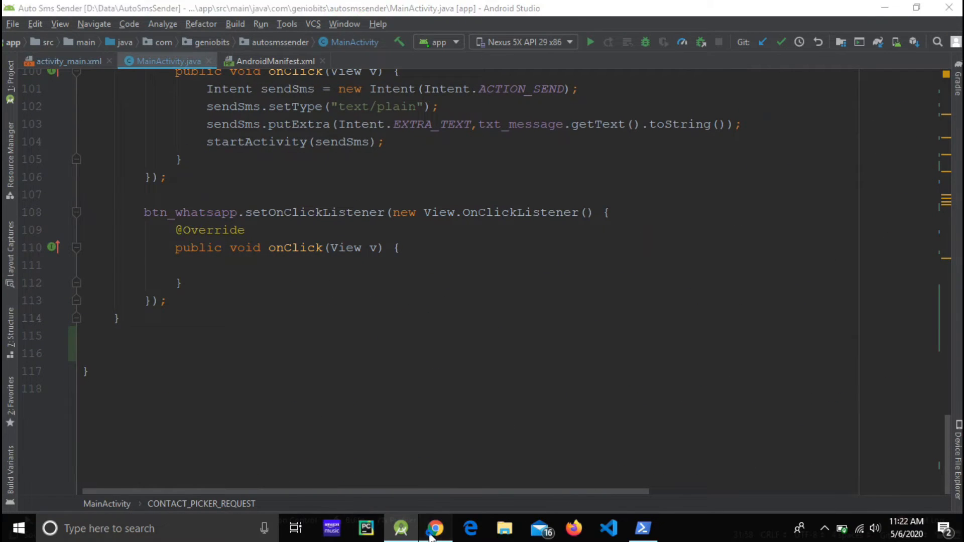
# Step: Bring in the onActivityResult code and drop the List<ContactResult> type from the results line
pyautogui.click(435, 528)
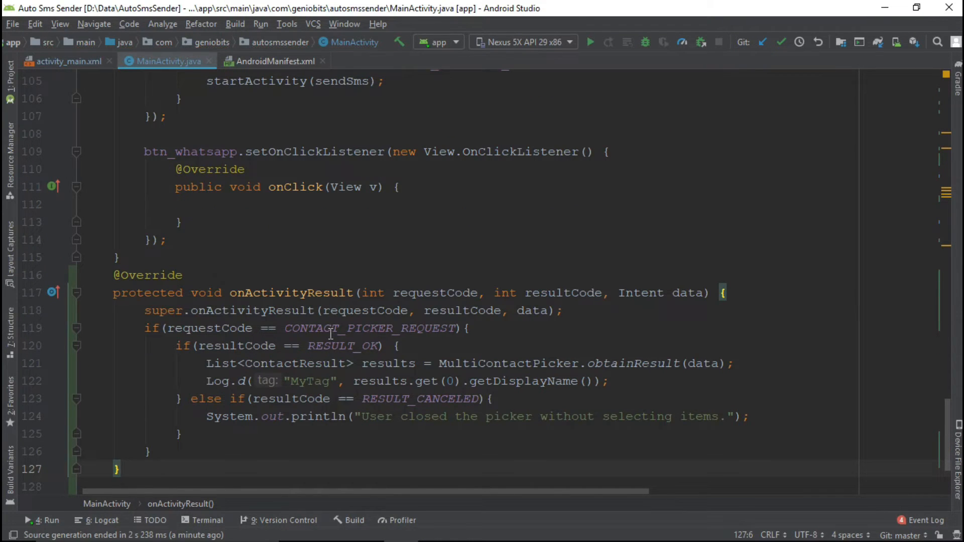
pyautogui.click(398, 346)
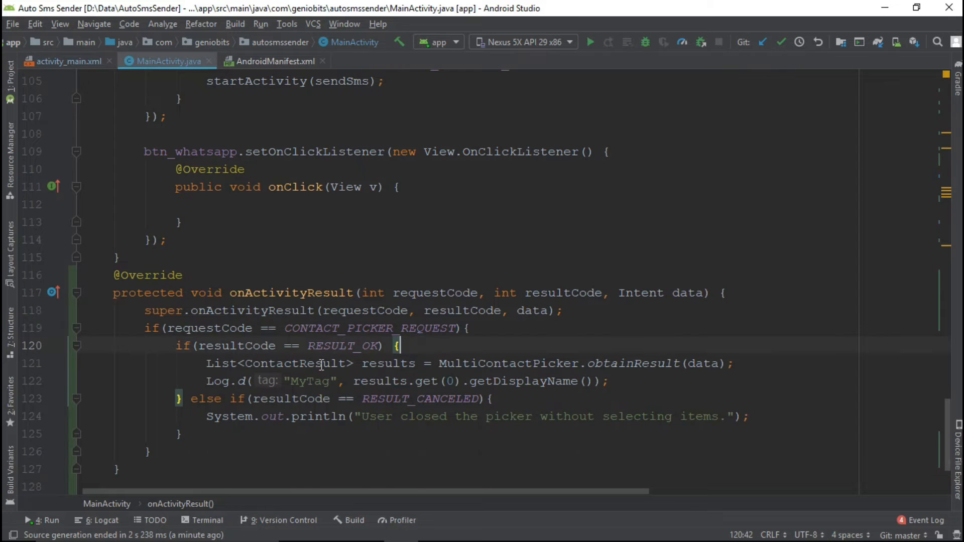
pyautogui.moveTo(380, 361)
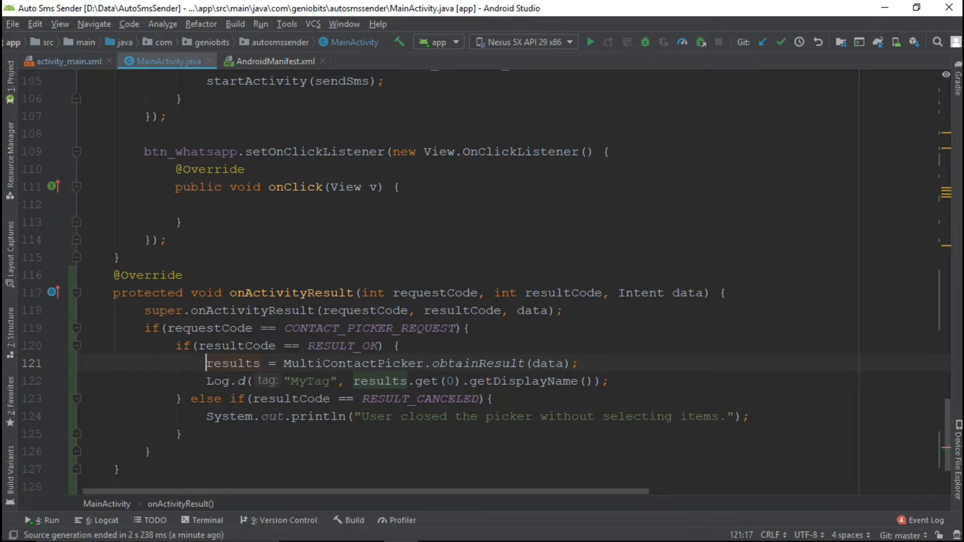
# Step: Add 'List<ContactResult> results=new ArrayList<>()' below the button field declarations
pyautogui.scroll(3)
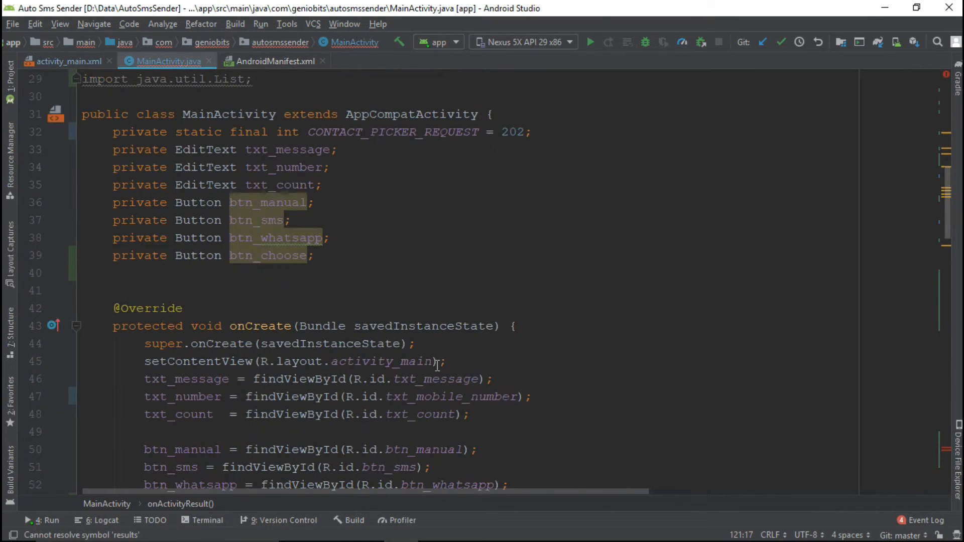
pyautogui.scroll(-3)
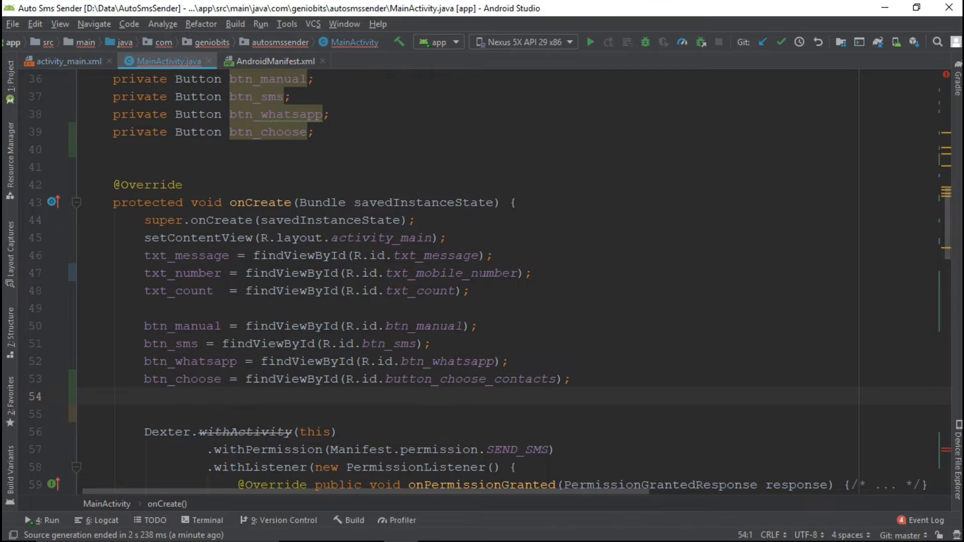
pyautogui.click(83, 397)
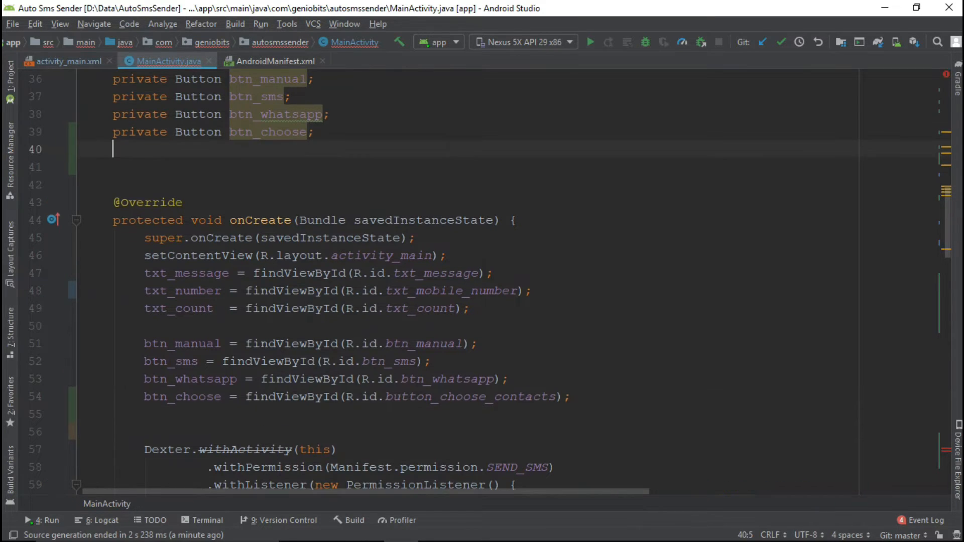
pyautogui.write('List<ContactResult> results=')
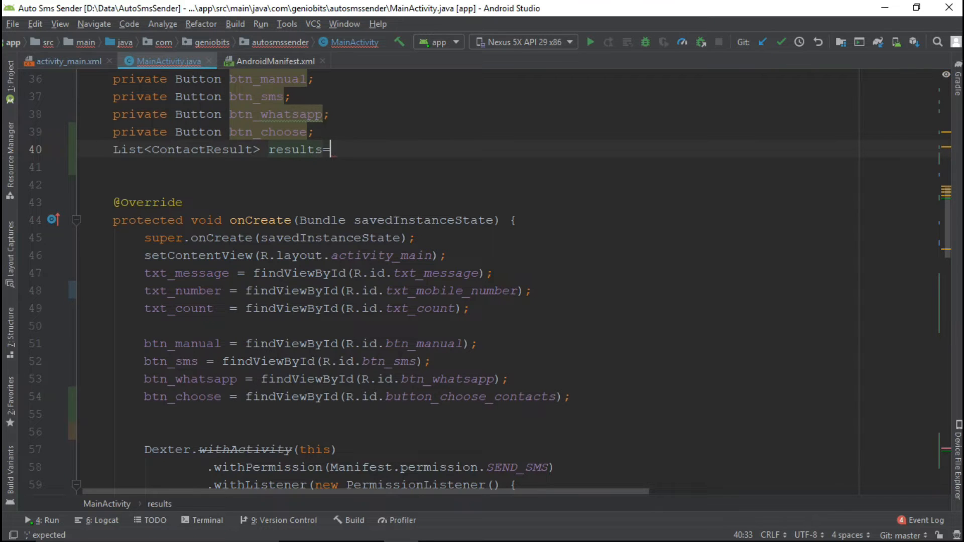
pyautogui.write('new')
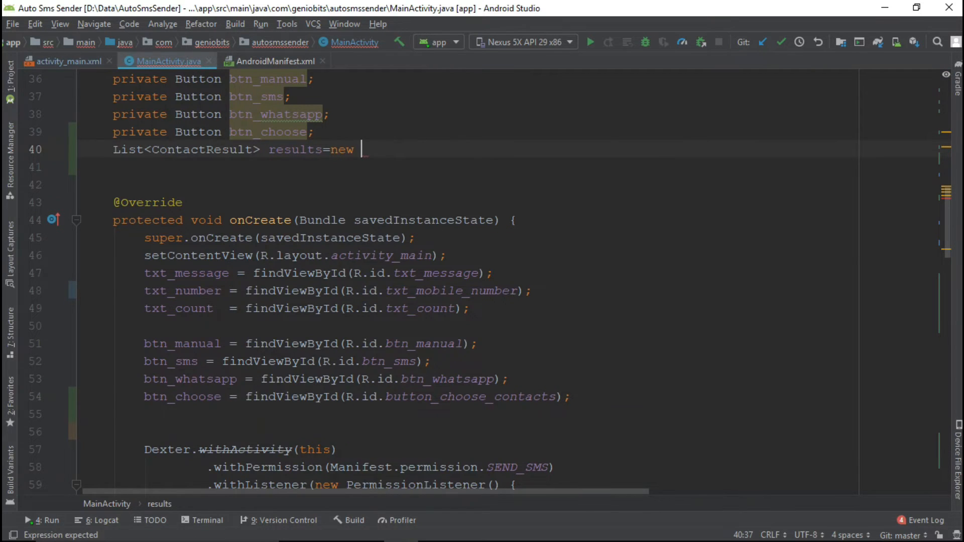
pyautogui.write('ArrayList<>()')
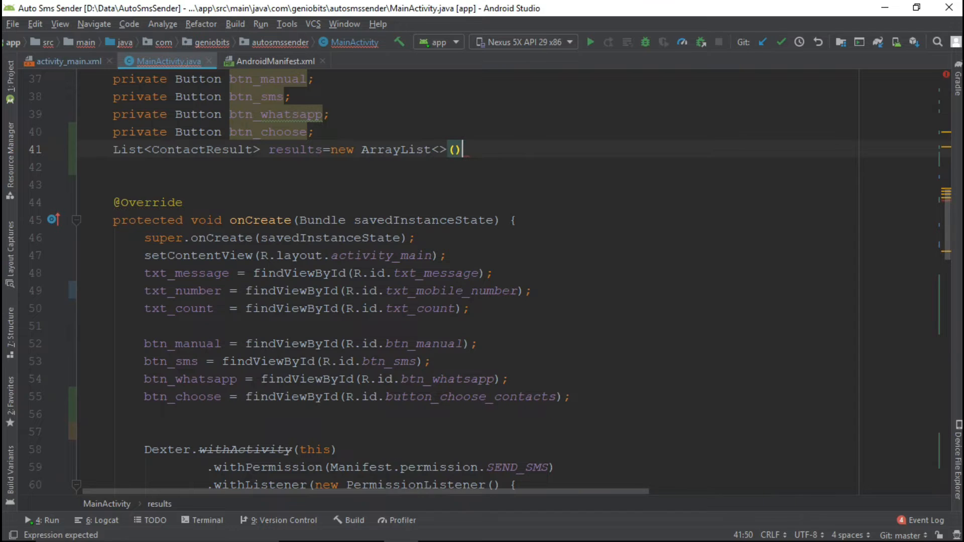
pyautogui.scroll(-3)
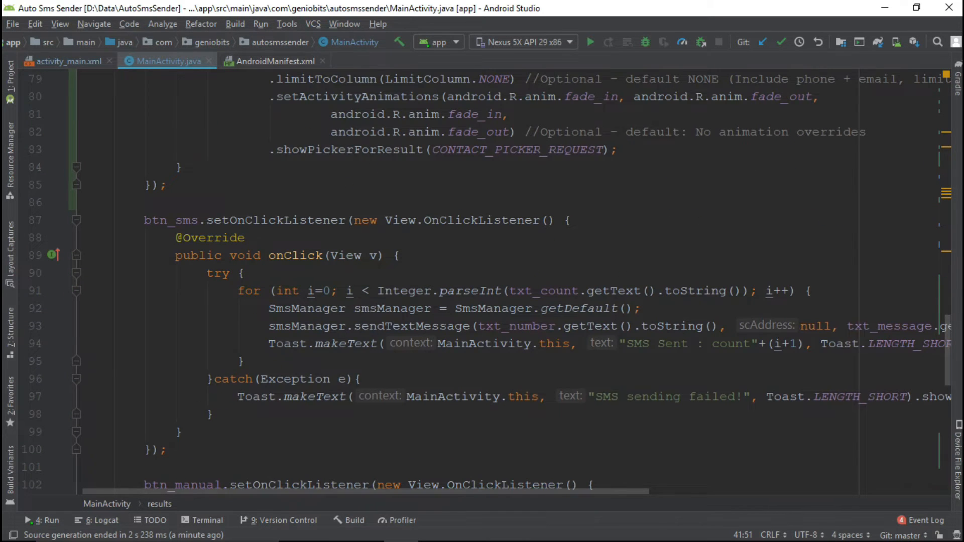
pyautogui.scroll(3)
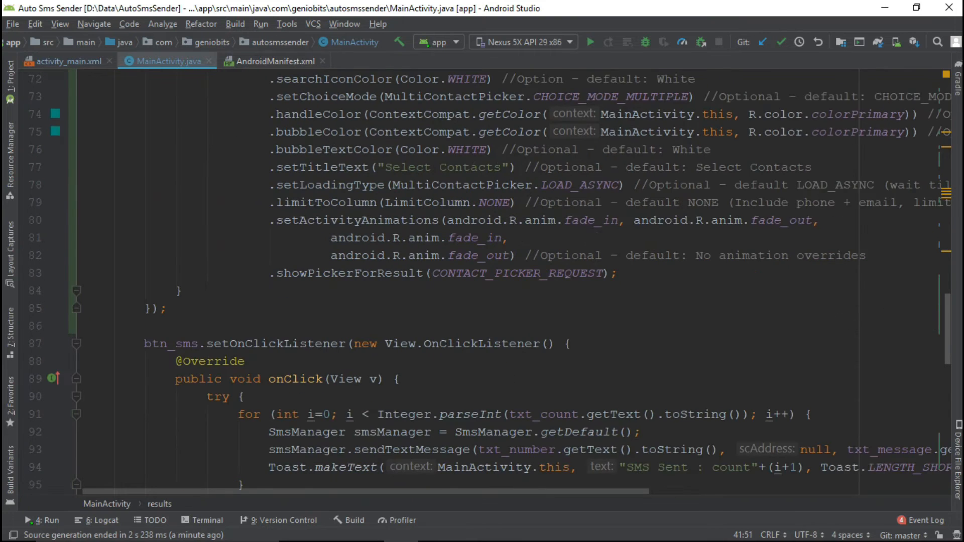
pyautogui.scroll(-3)
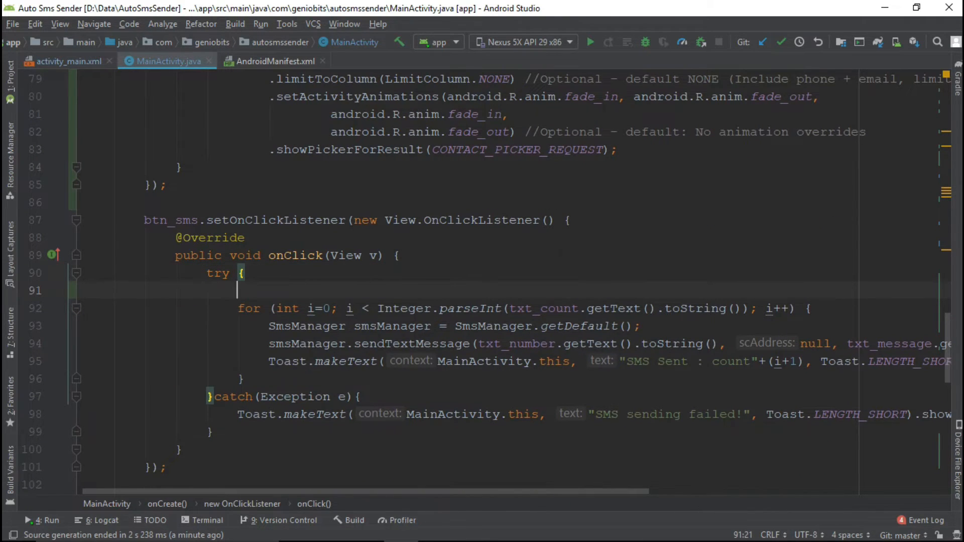
# Step: Put an if(!results.isEmpty()) check before the SMS-sending for loop
pyautogui.write('if()')
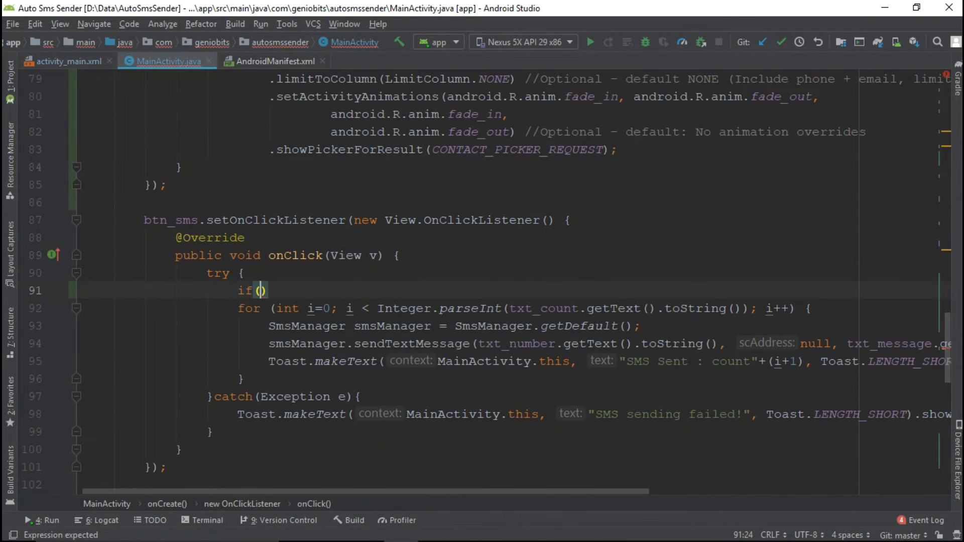
pyautogui.write('results.isEmpty(')
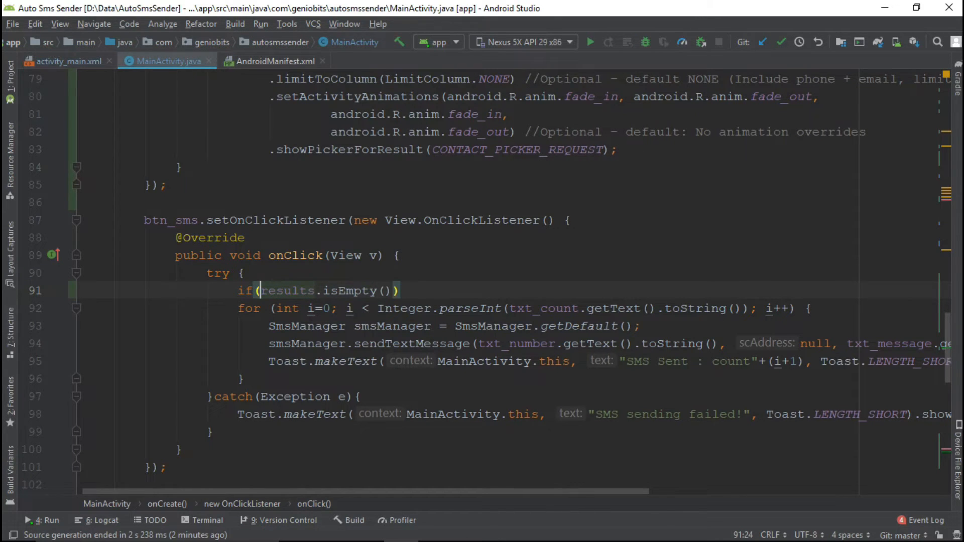
pyautogui.write('!')
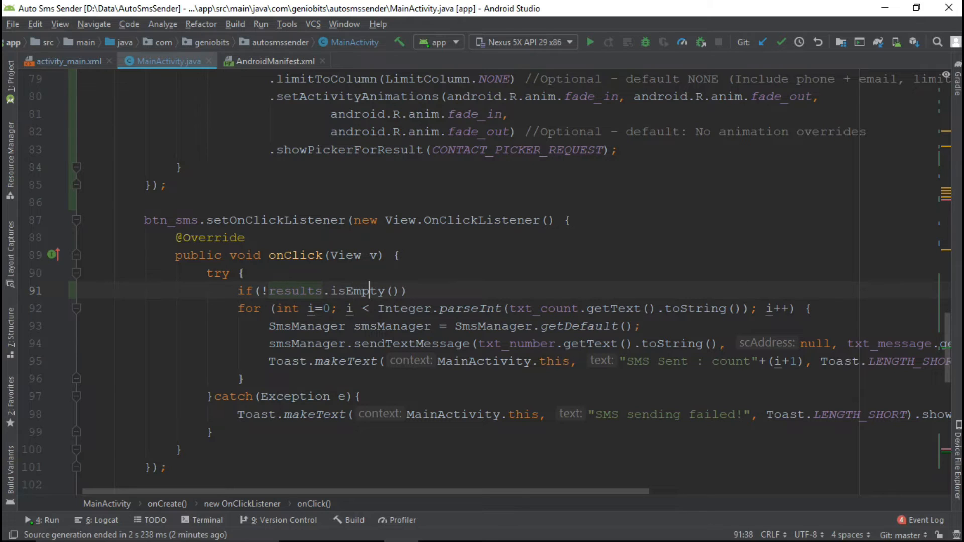
pyautogui.click(244, 273)
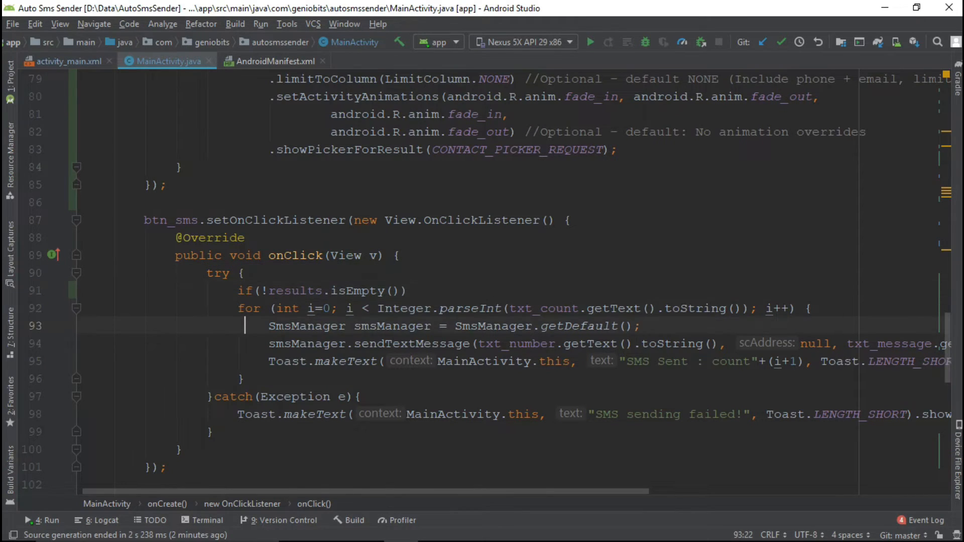
pyautogui.moveTo(653, 202)
pyautogui.write('}')
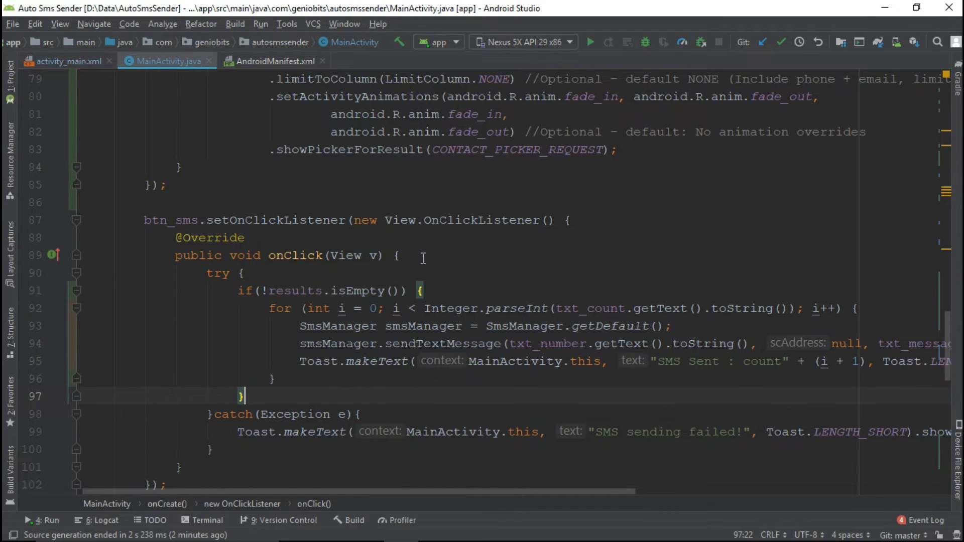
# Step: Add a for(int j=0;j<results.size();j++) loop around the existing send loop
pyautogui.press('Return')
pyautogui.write('for(')
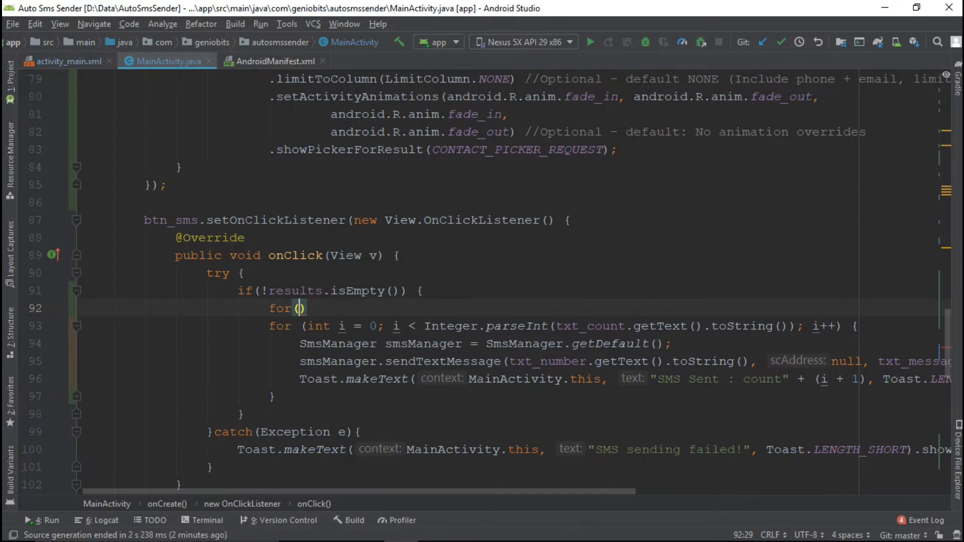
pyautogui.write('int j')
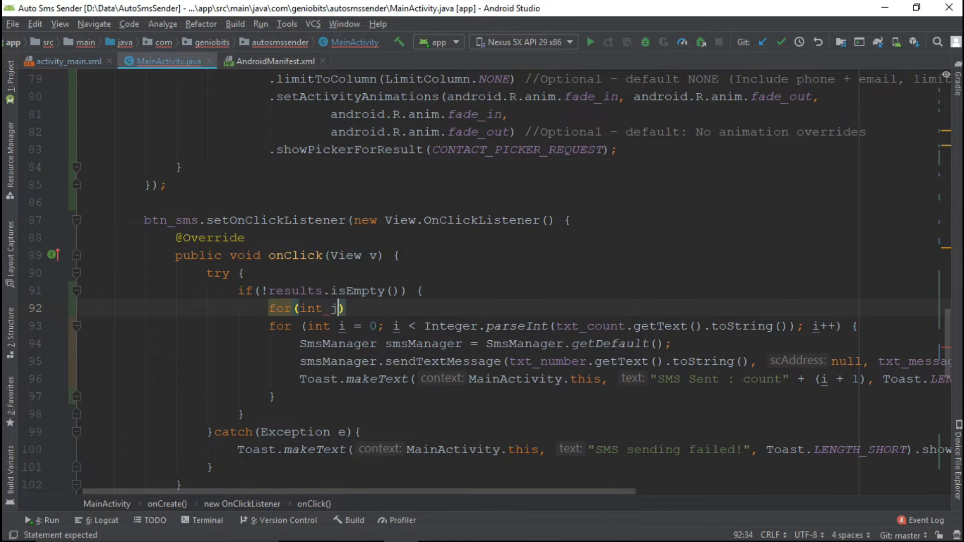
pyautogui.write('=0;')
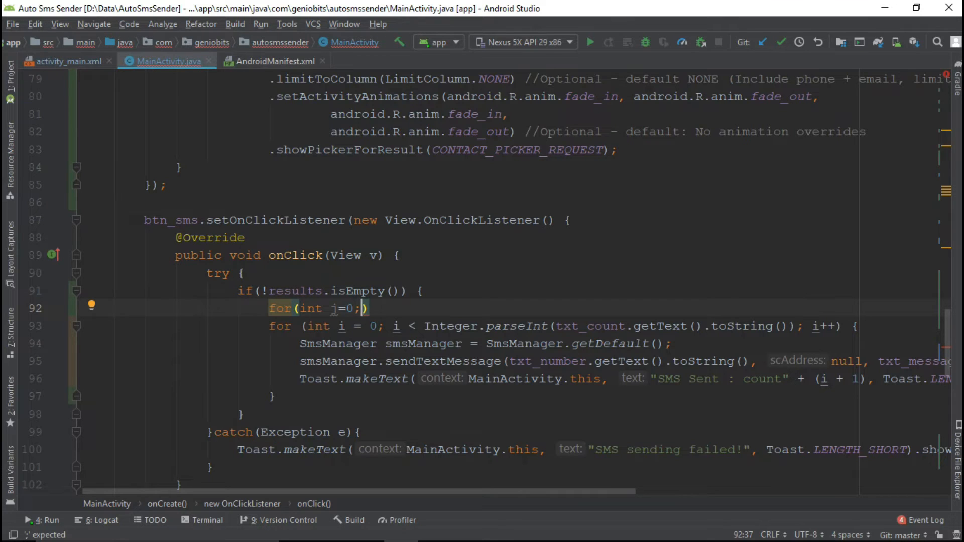
pyautogui.write('h')
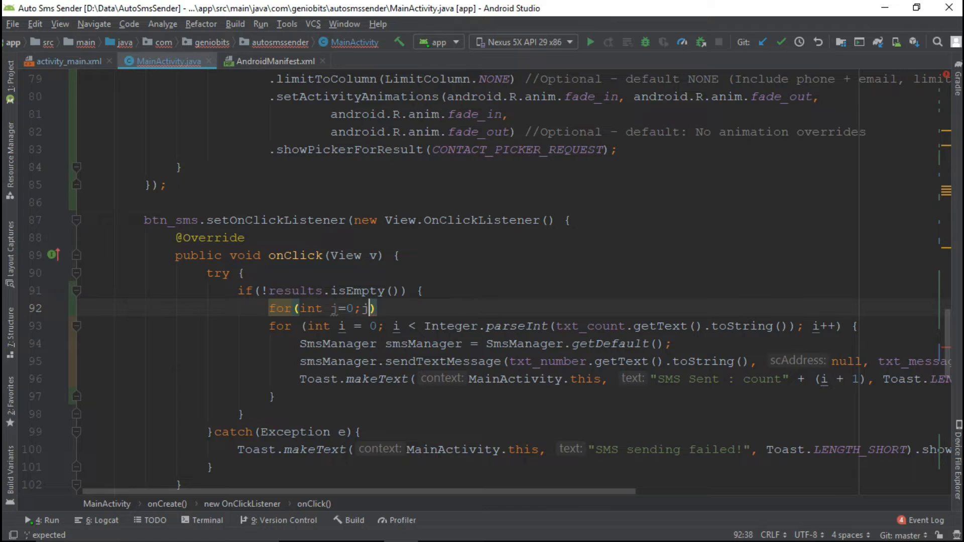
pyautogui.write('<')
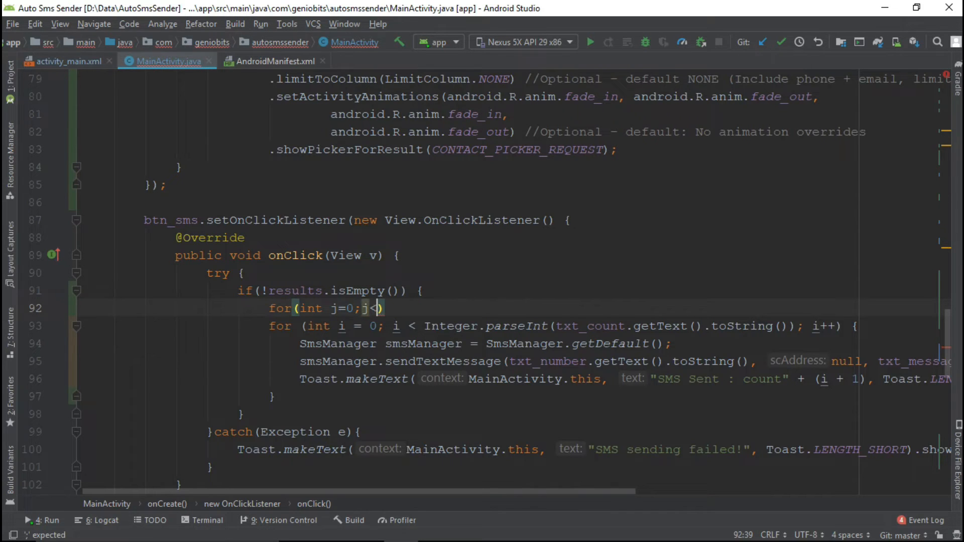
pyautogui.write('re')
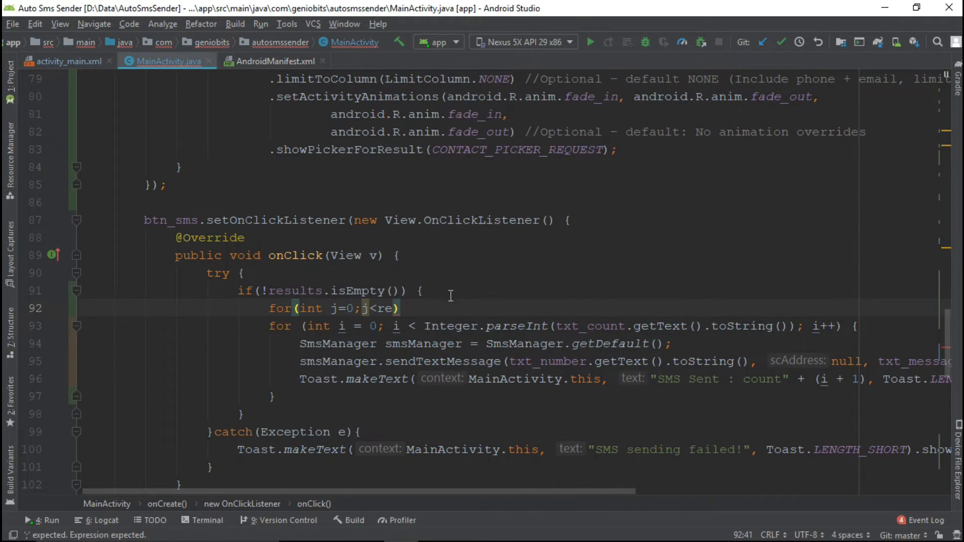
pyautogui.write('results.size(')
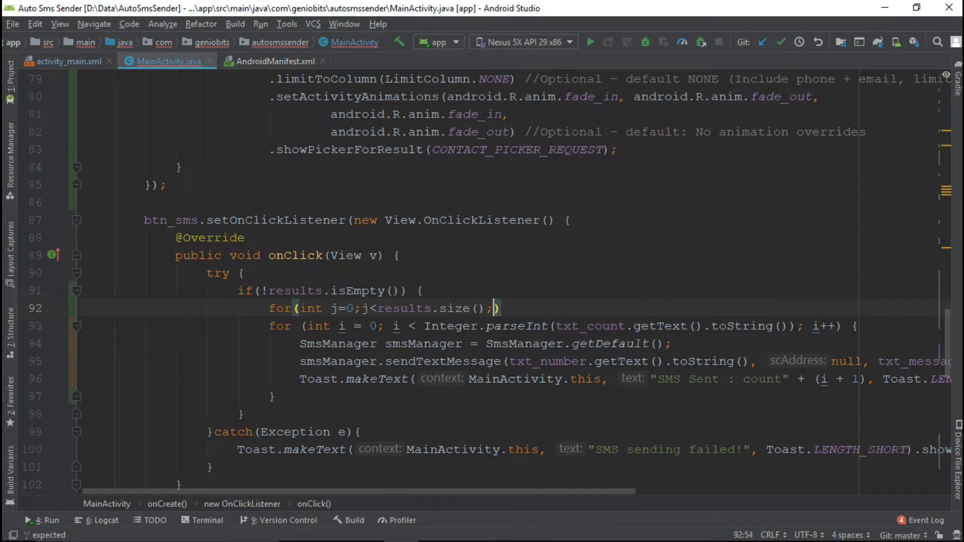
pyautogui.write('j++')
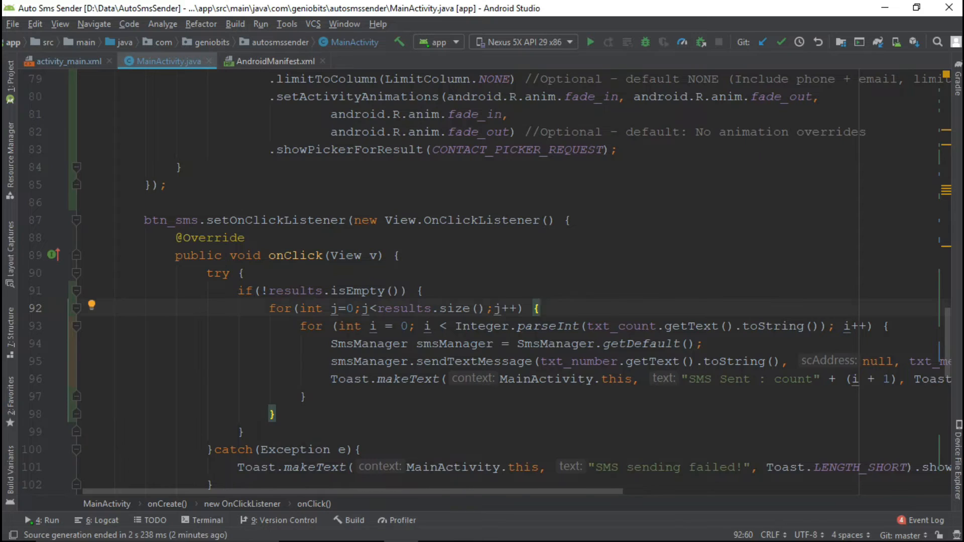
pyautogui.press('Enter')
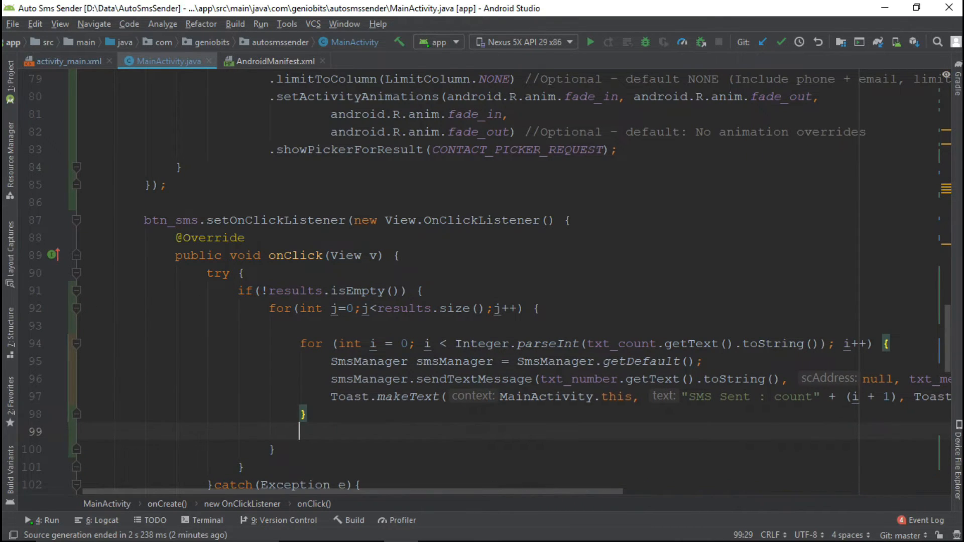
# Step: Use results.get(i).getPhoneNumbers().get(0).getNumber() as the destination, then switch the index to j
pyautogui.doubleClick(608, 378)
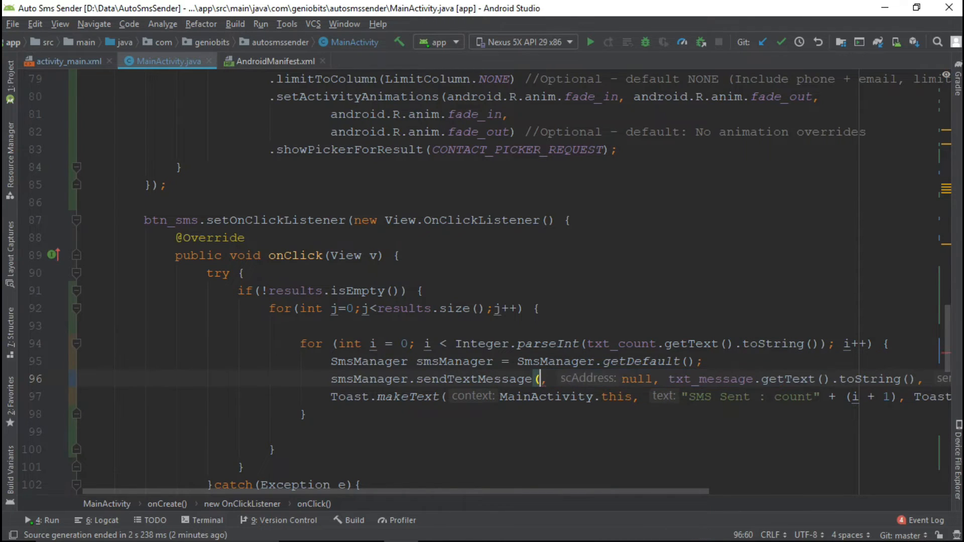
pyautogui.write('results.get(')
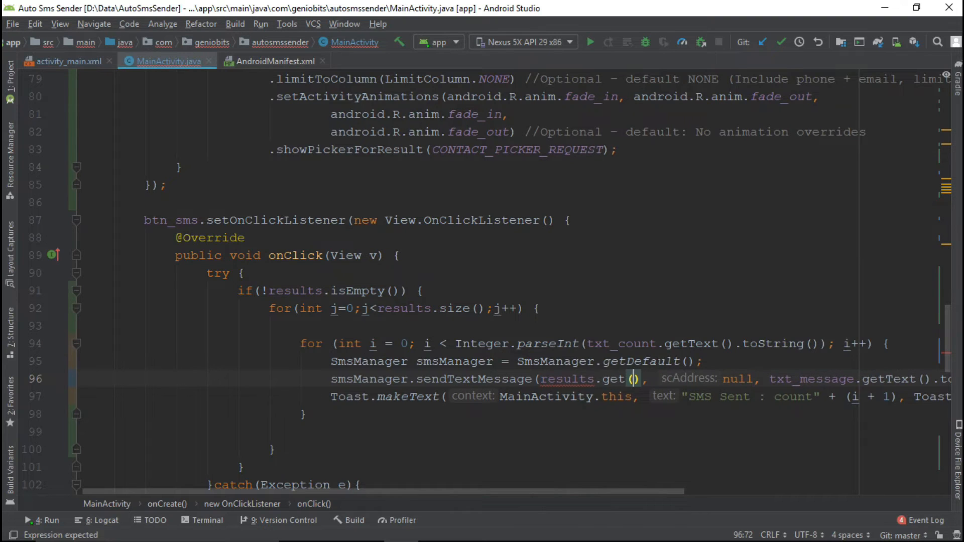
pyautogui.write('i')
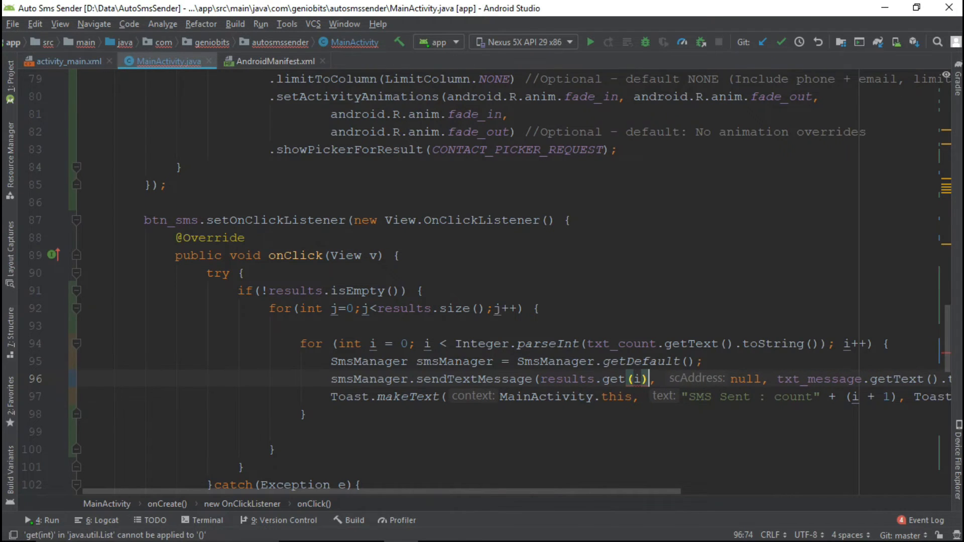
pyautogui.write('.getPhoneNumbers().get(0')
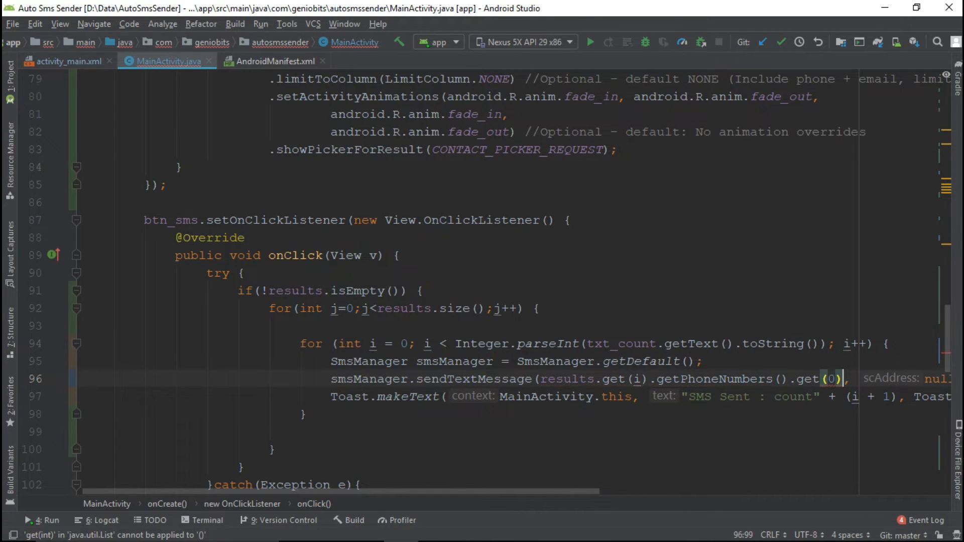
pyautogui.write('.getNumber()')
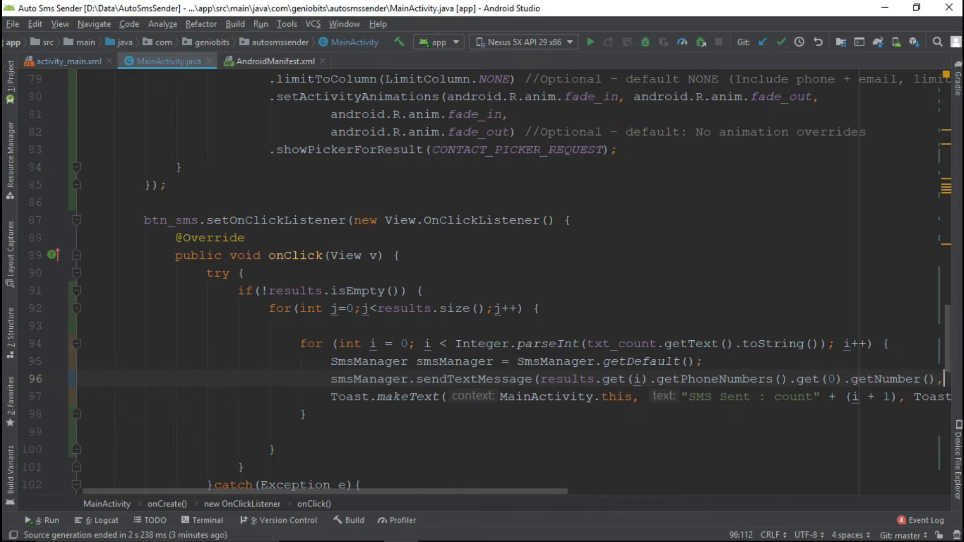
pyautogui.hscroll(3)
pyautogui.write(' null,')
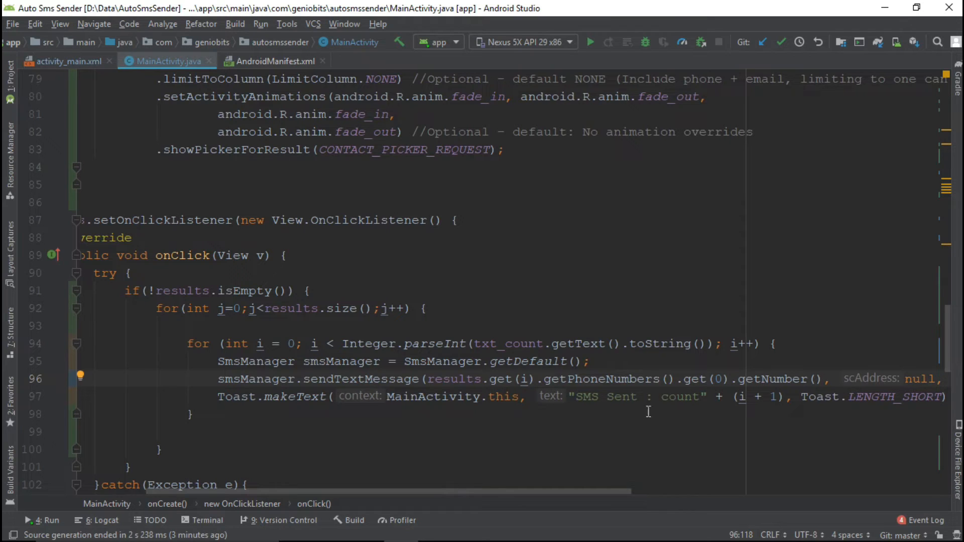
pyautogui.click(162, 343)
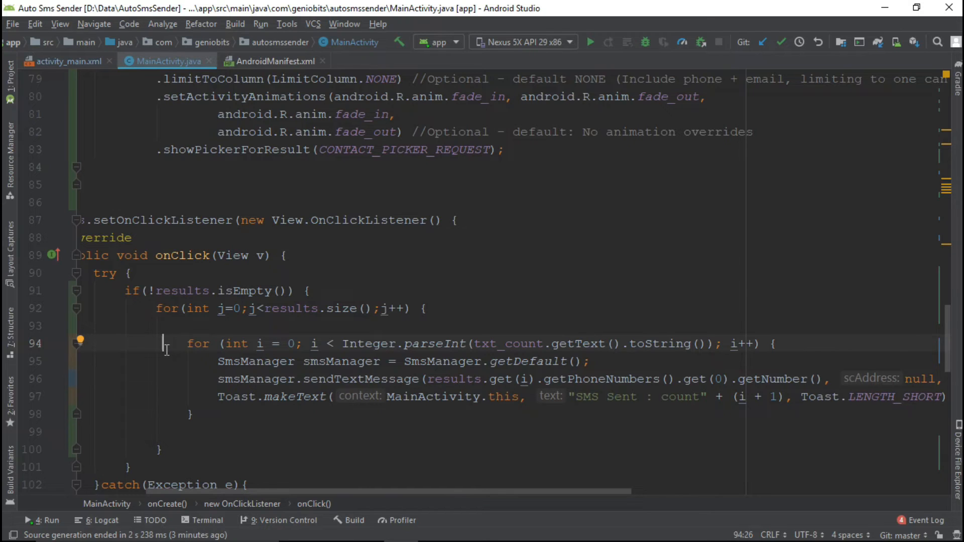
pyautogui.moveTo(483, 392)
pyautogui.write('j')
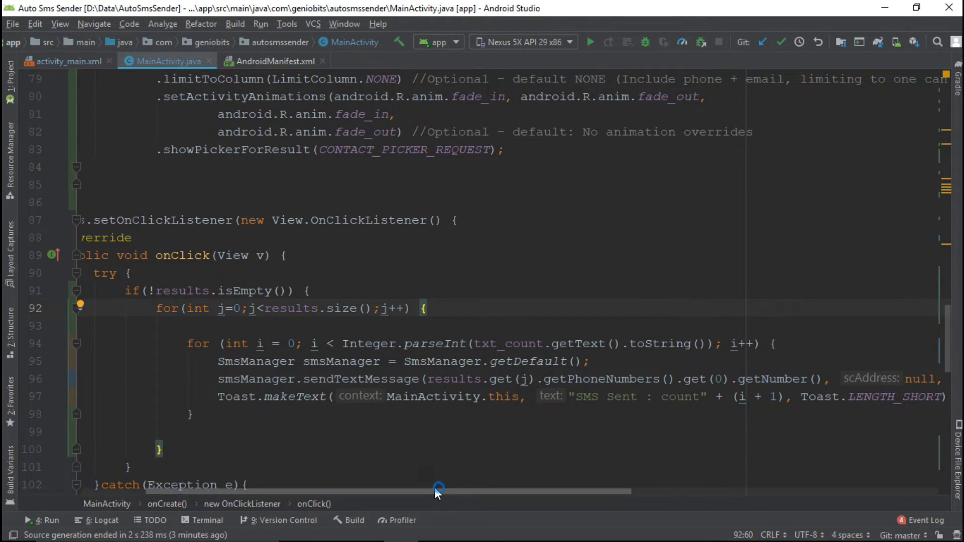
# Step: Add String names = results.get(0).getDisplayName(); after the obtainResult line
pyautogui.scroll(-3)
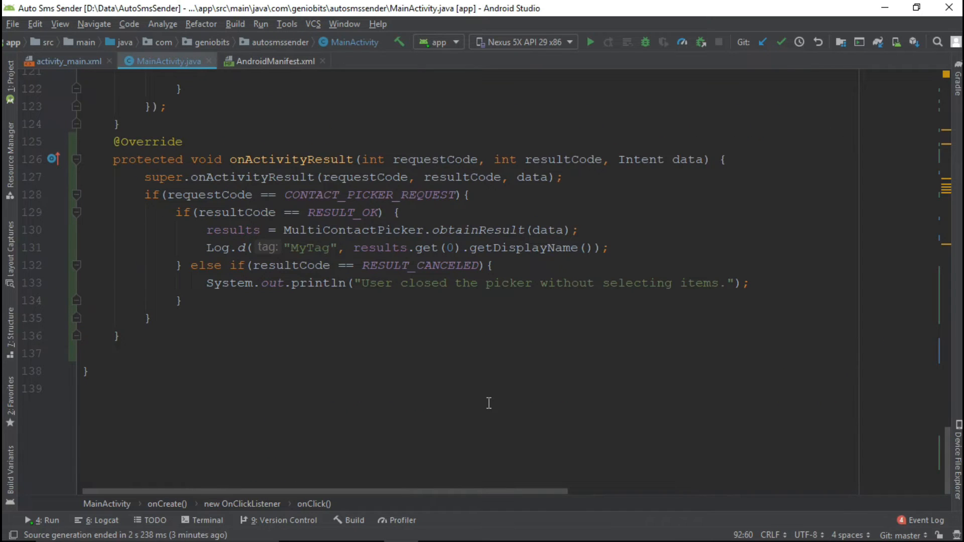
pyautogui.click(578, 230)
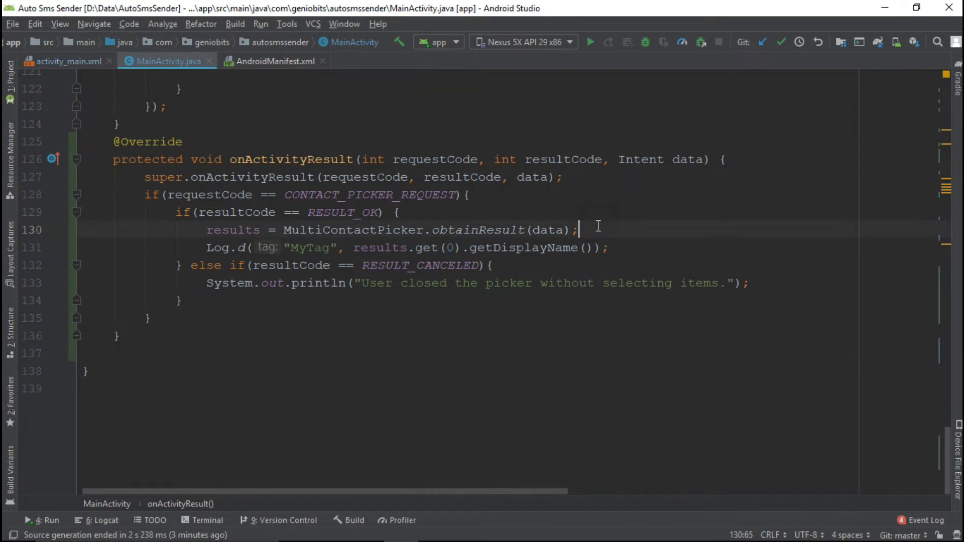
pyautogui.write('String names')
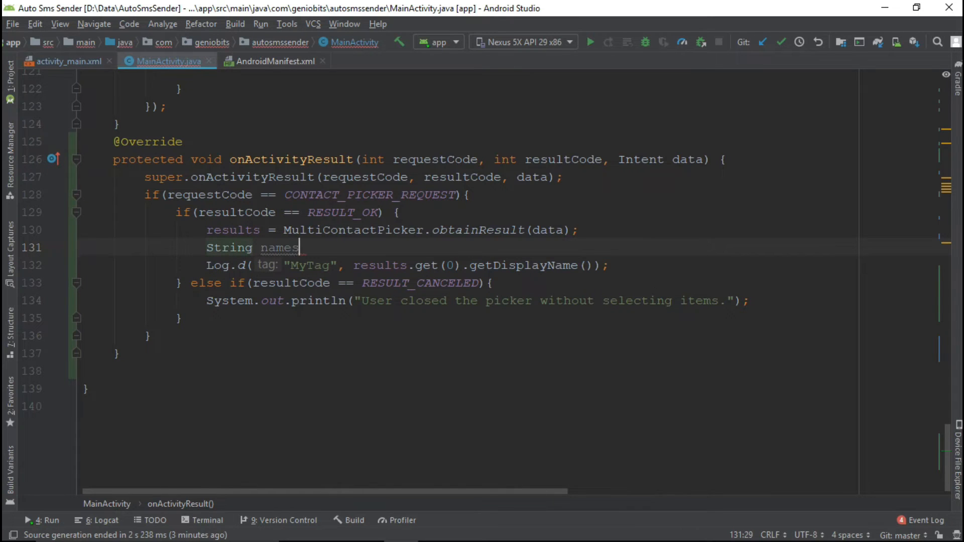
pyautogui.write('= results.')
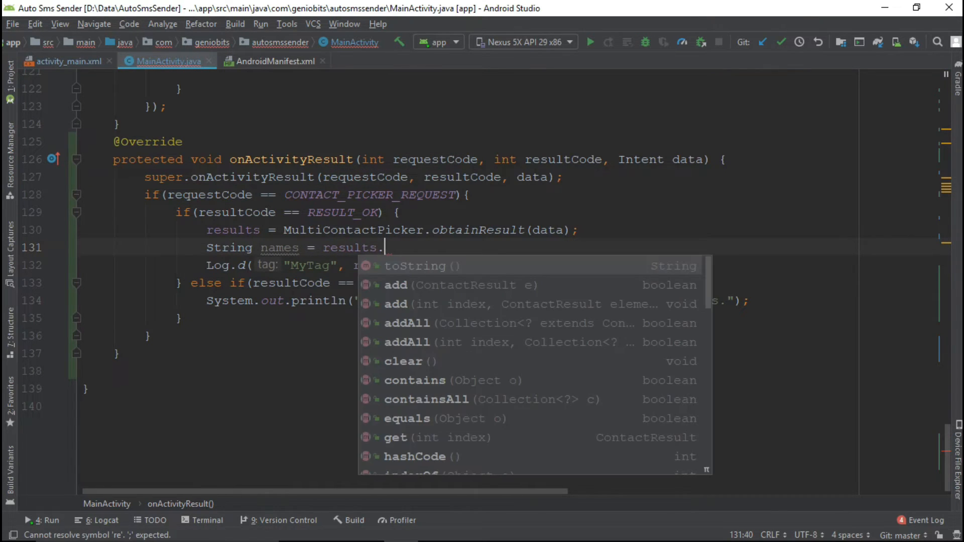
pyautogui.write('get(0')
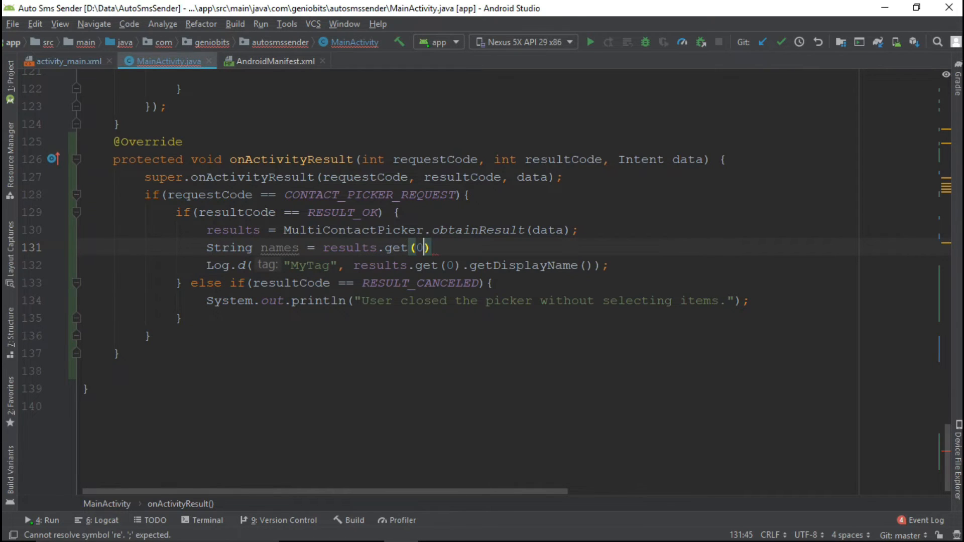
pyautogui.write('.getDisplayName(')
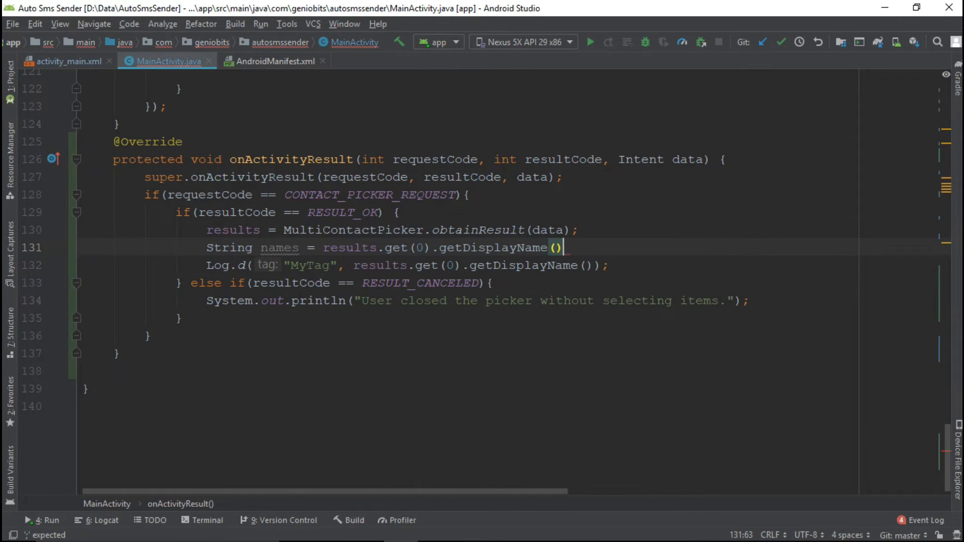
pyautogui.write(';')
pyautogui.write('for (')
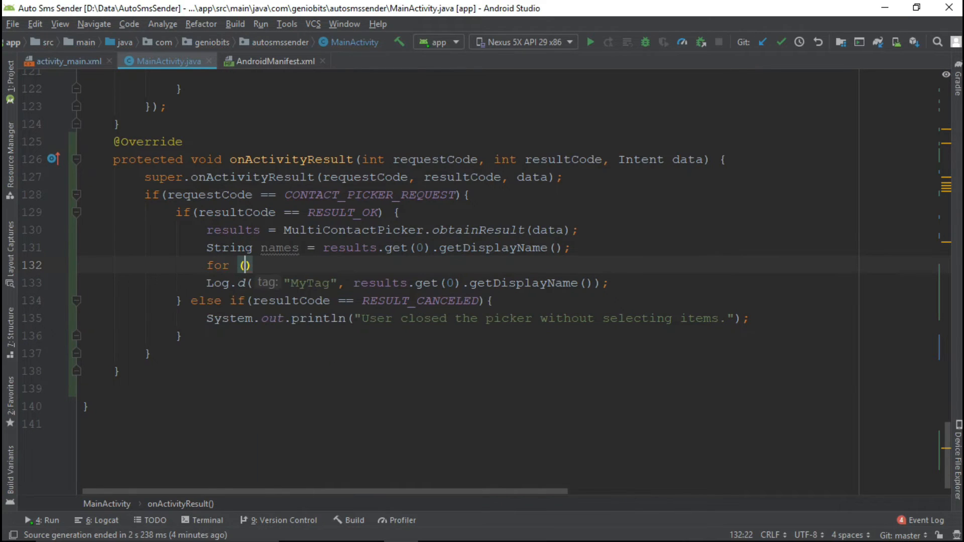
# Step: Add an empty for (int j=0;j<results.size();j++) loop below it
pyautogui.write('int j=')
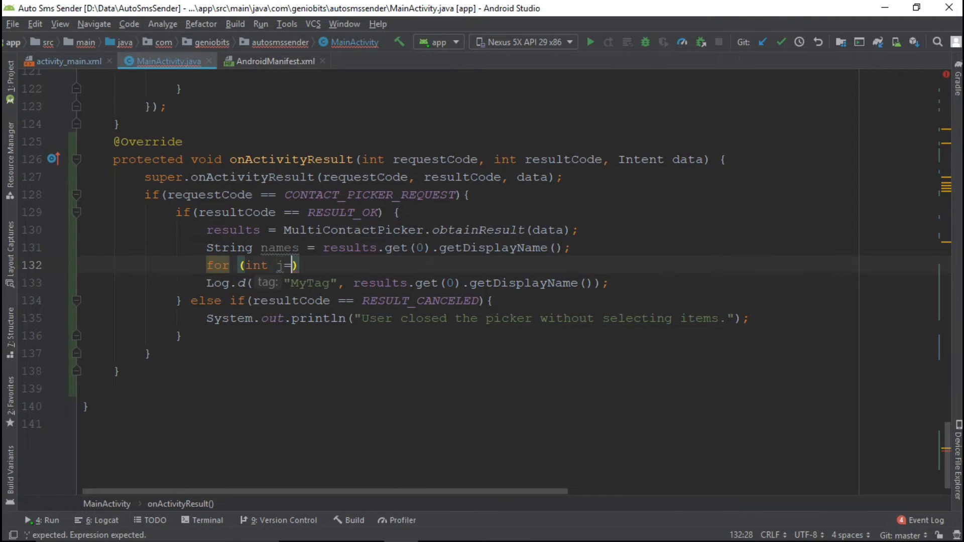
pyautogui.write('0;j')
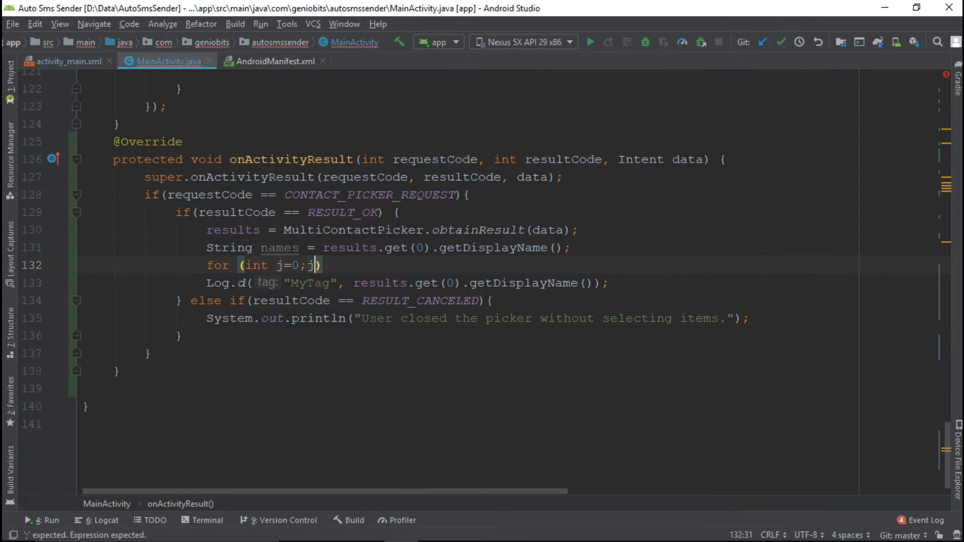
pyautogui.write('<results.size(')
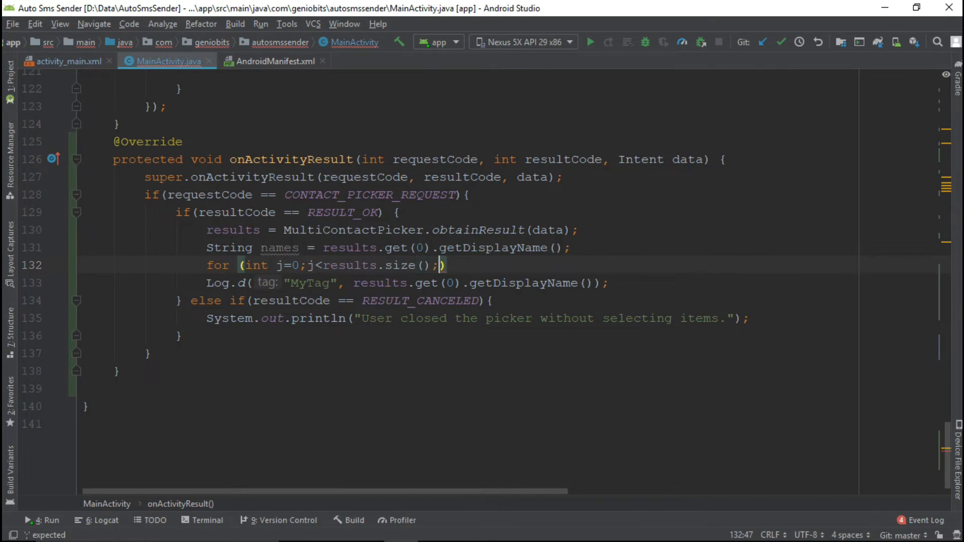
pyautogui.write('j++')
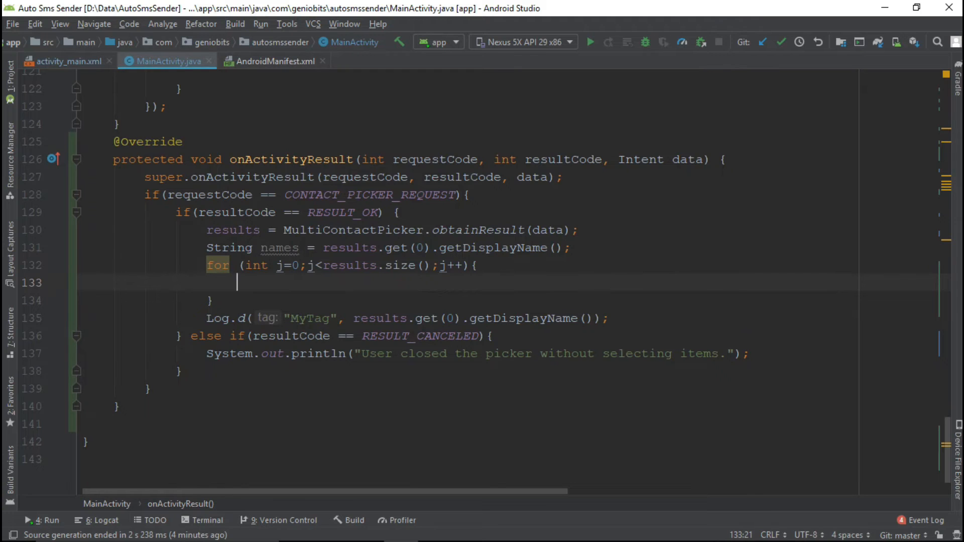
# Step: Append ', ' plus results.get(j).getDisplayName() to names inside the loop
pyautogui.write('names=",')
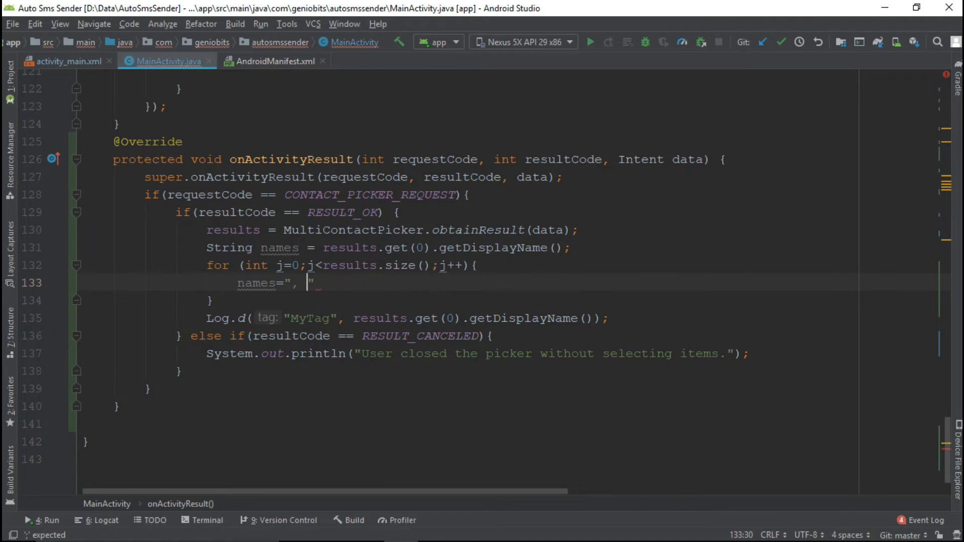
pyautogui.write('nam')
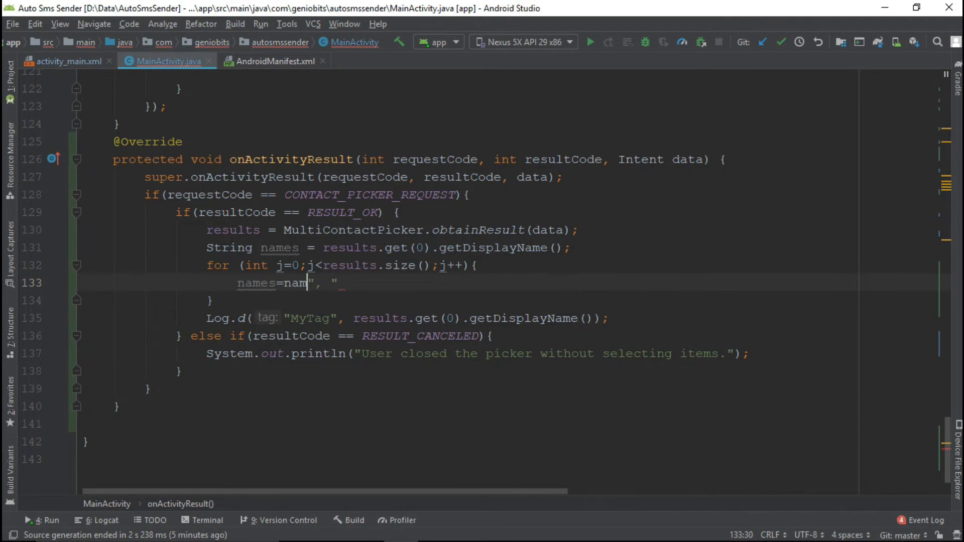
pyautogui.write('es+')
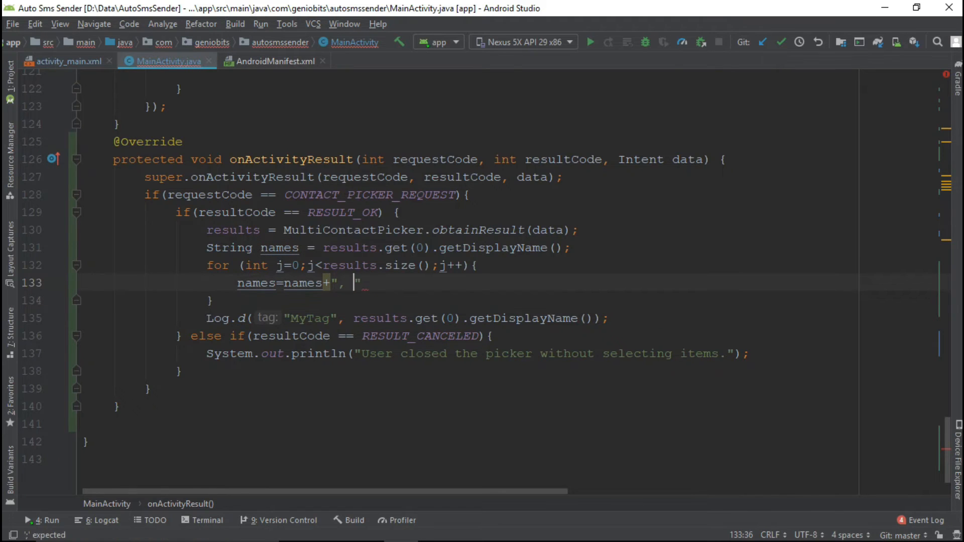
pyautogui.write('+r')
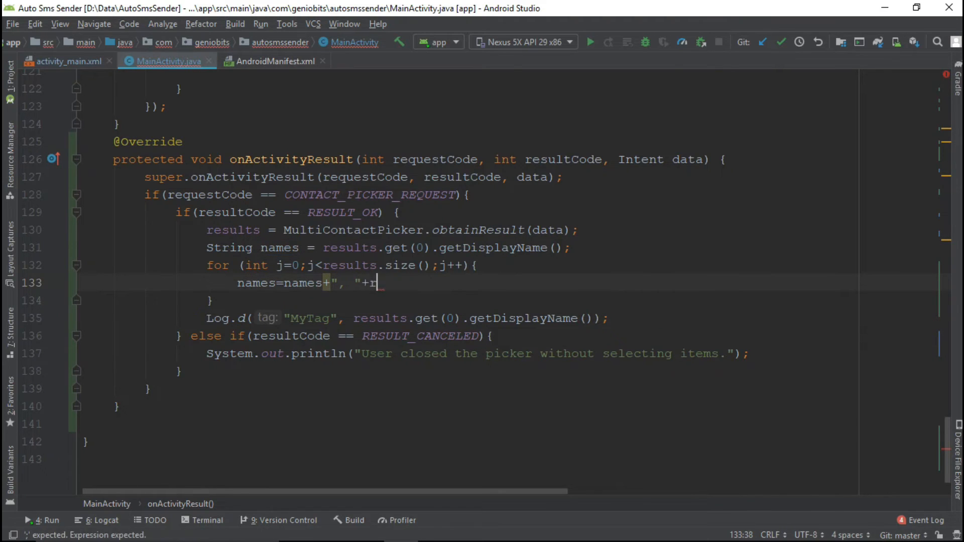
pyautogui.write('esults.')
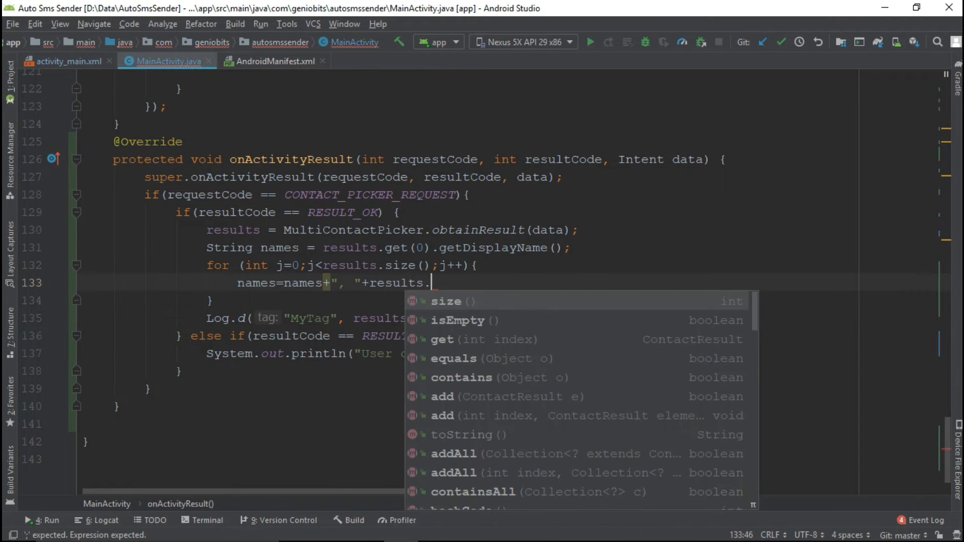
pyautogui.press('Escape')
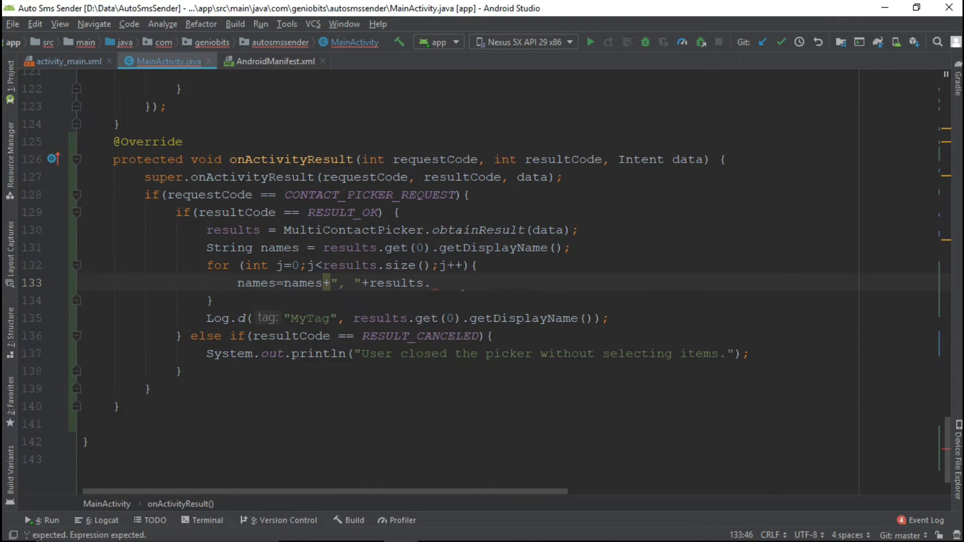
pyautogui.write('get(j)')
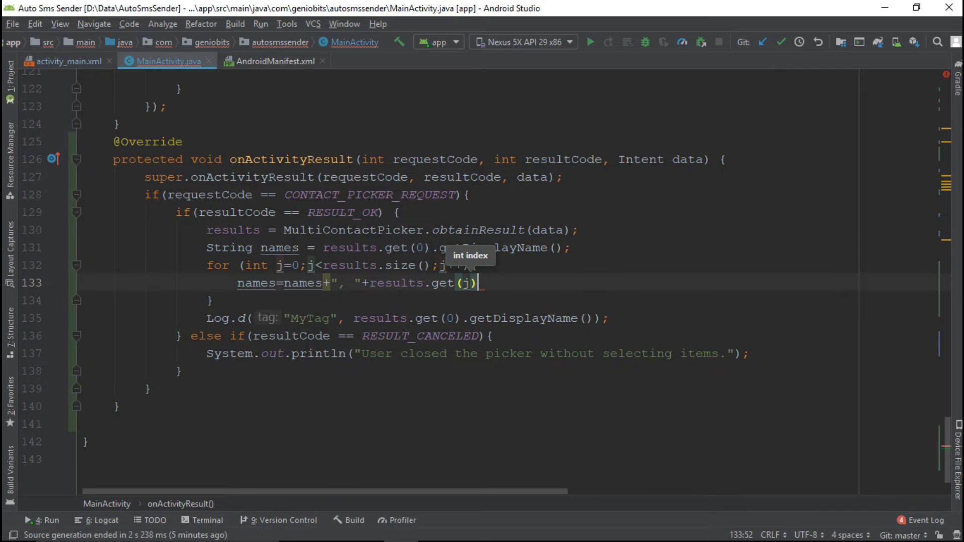
pyautogui.write('.getDisplayName());')
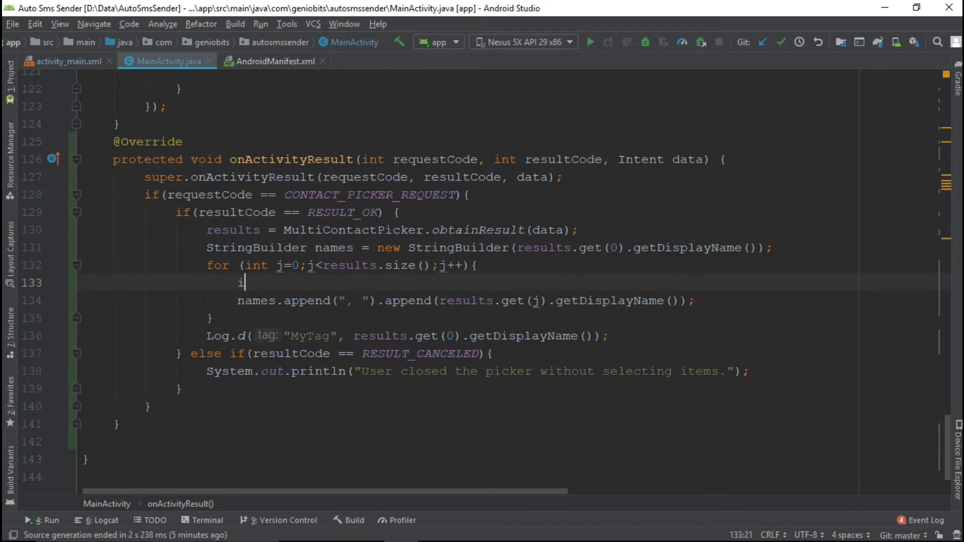
# Step: Guard the append with if(j!=0) and add txt_number.setText(names) after the loop
pyautogui.write('f()')
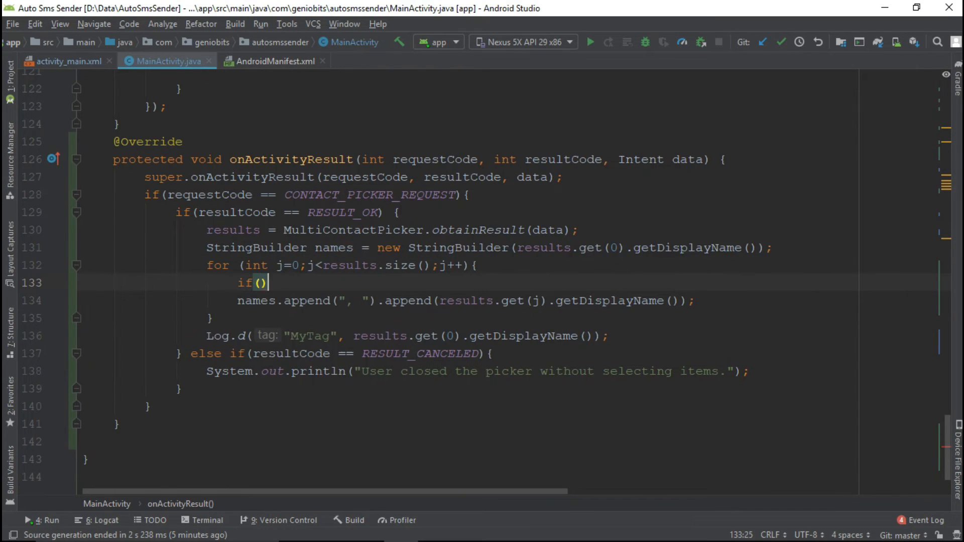
pyautogui.write('j')
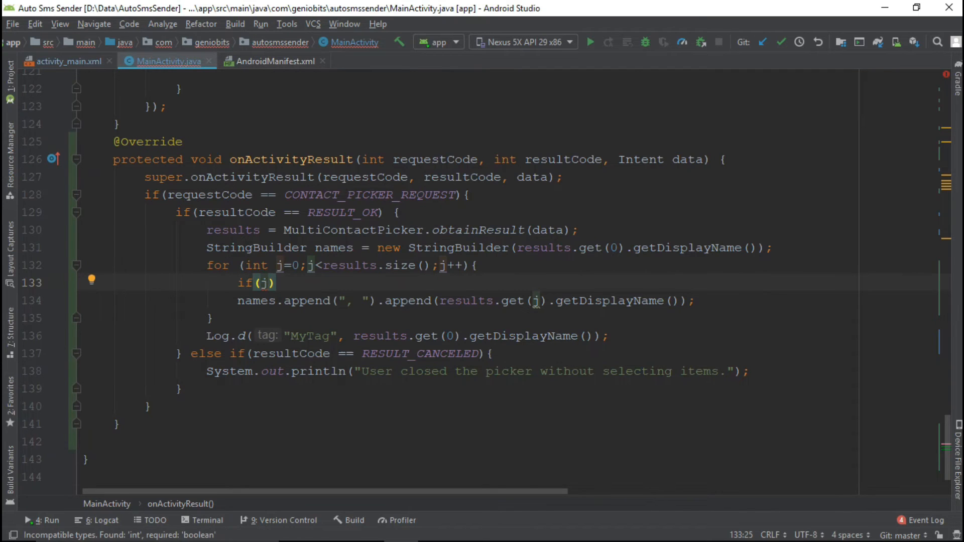
pyautogui.write('!=')
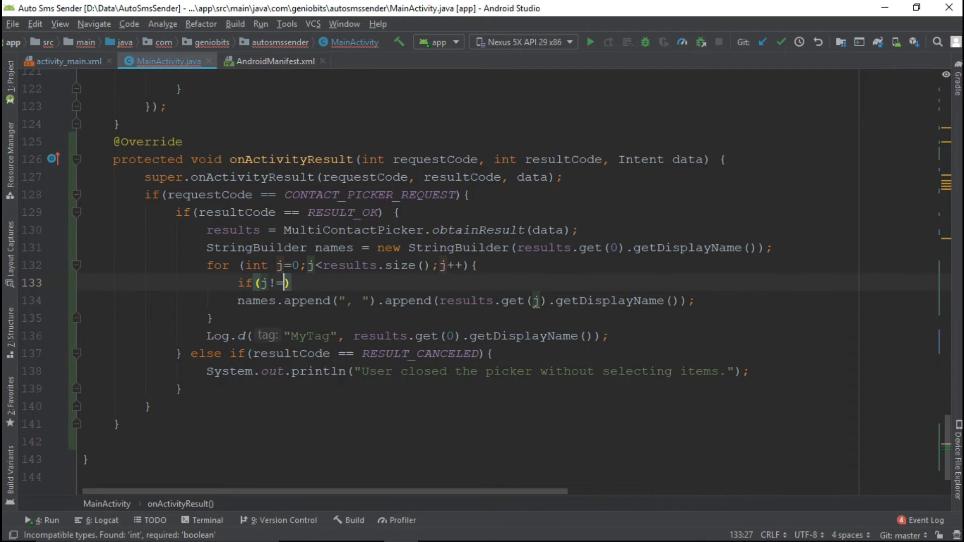
pyautogui.write('0')
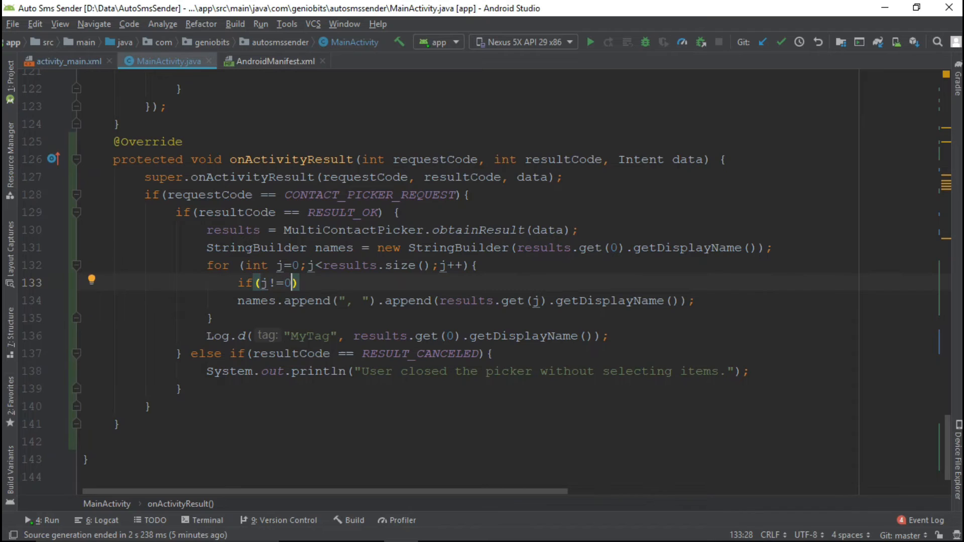
pyautogui.moveTo(585, 266)
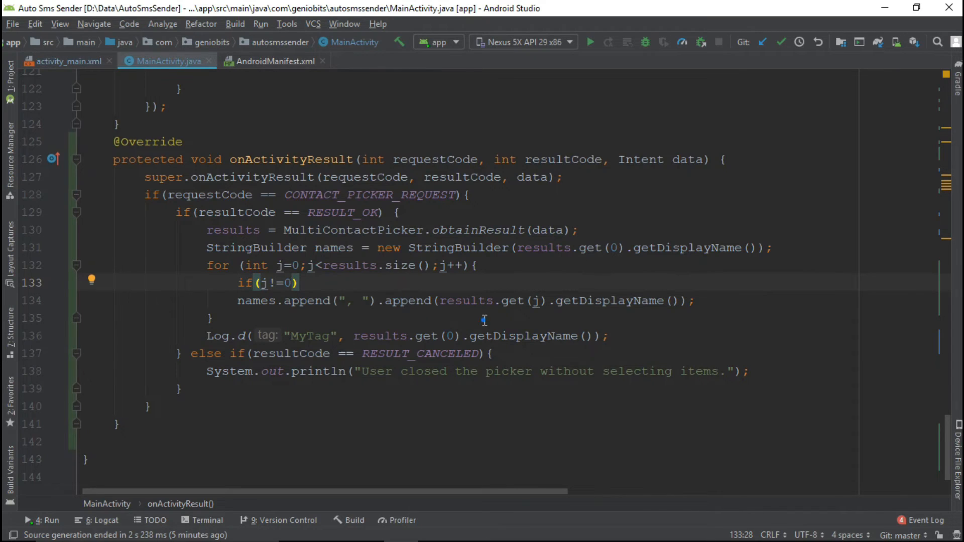
pyautogui.write('txt_number.setText(names);')
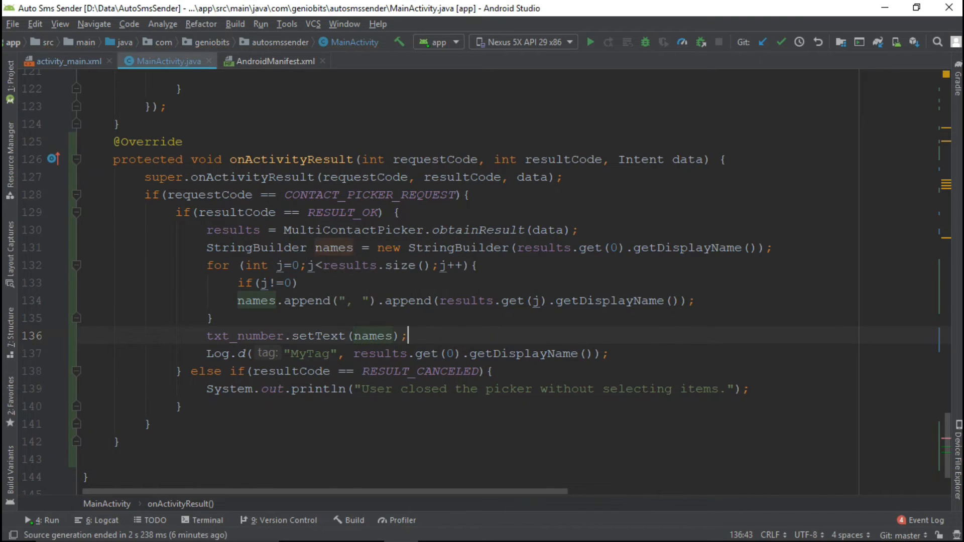
pyautogui.click(590, 277)
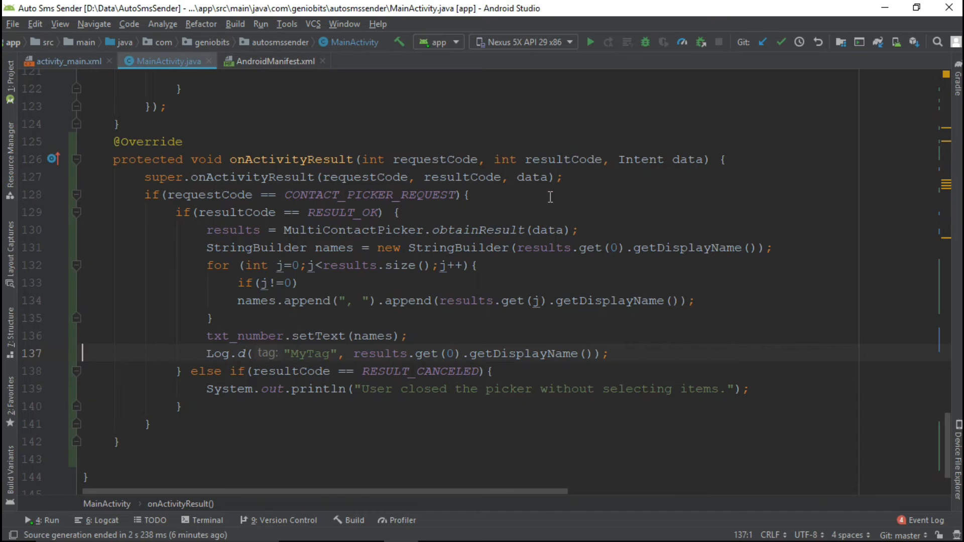
# Step: In AndroidManifest.xml, begin a READ_CONTACTS uses-permission line below SEND_SMS
pyautogui.click(274, 61)
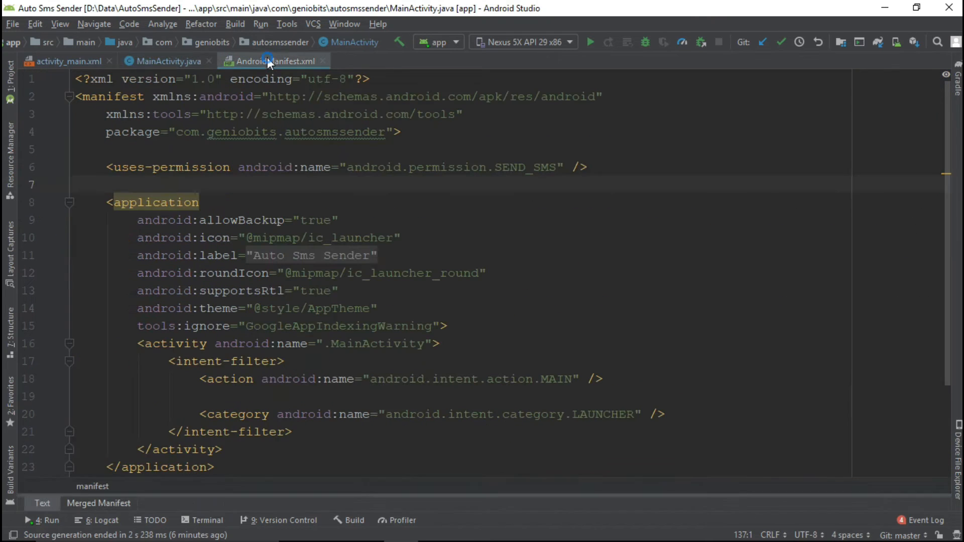
pyautogui.write('<')
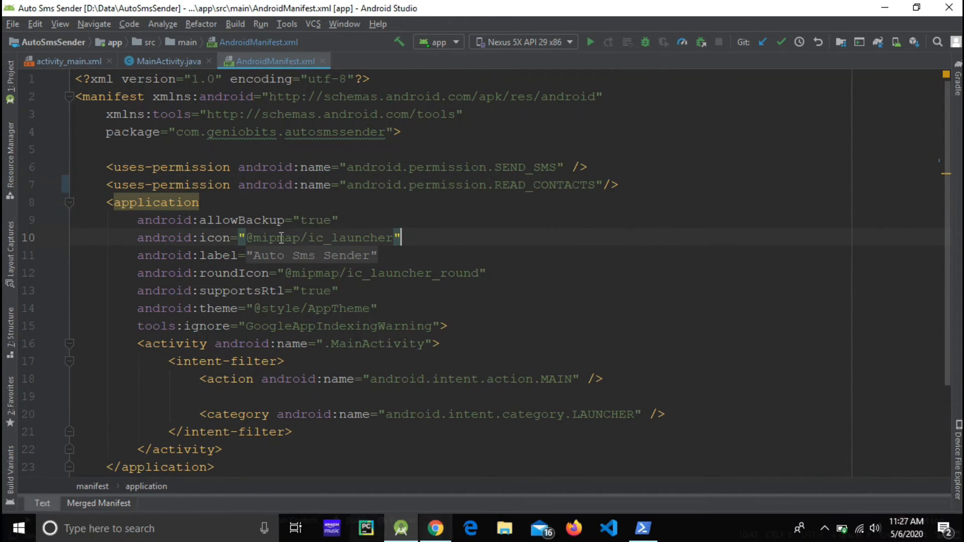
pyautogui.click(166, 61)
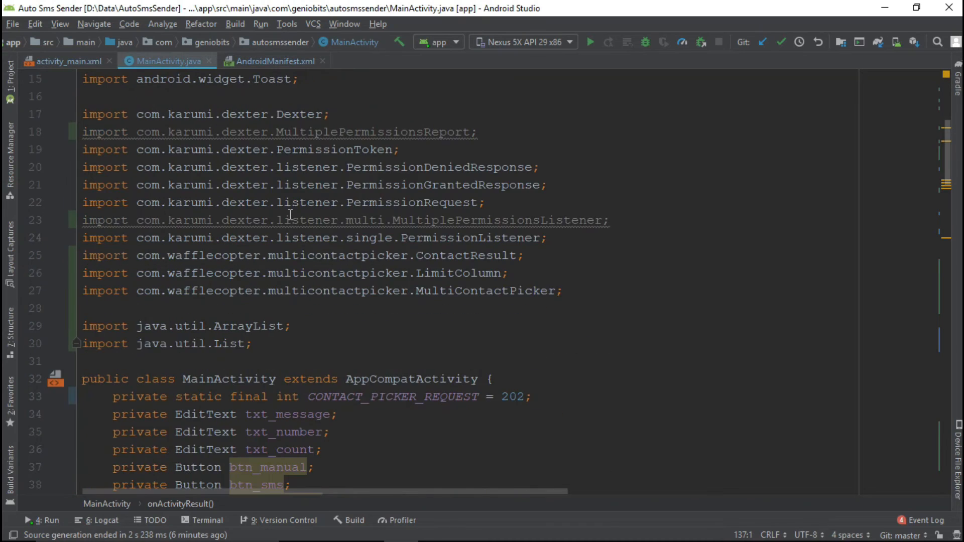
pyautogui.scroll(-3)
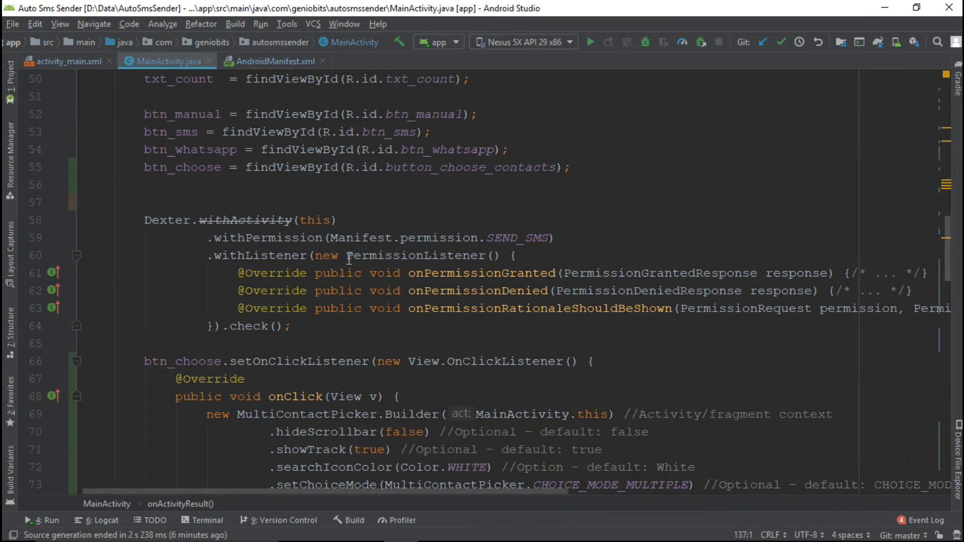
pyautogui.doubleClick(266, 238)
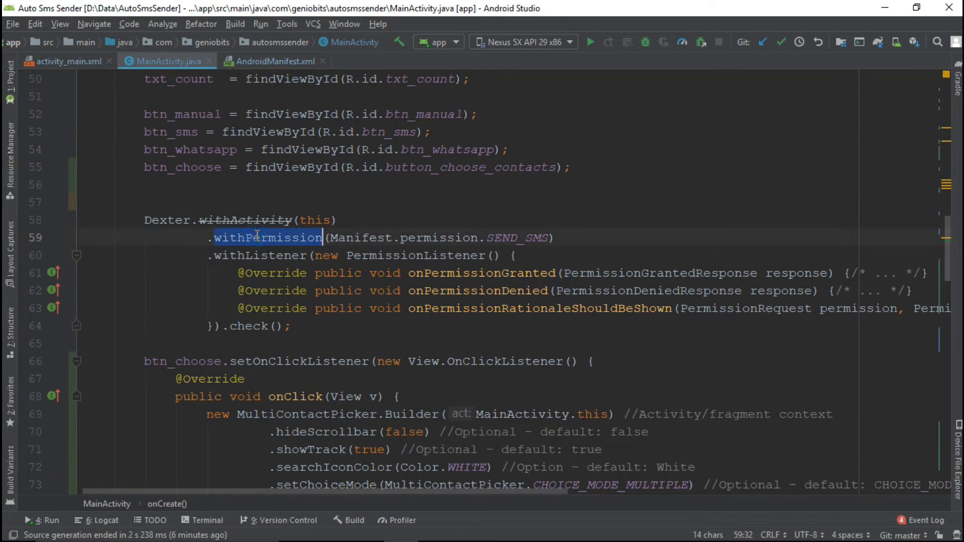
pyautogui.click(290, 219)
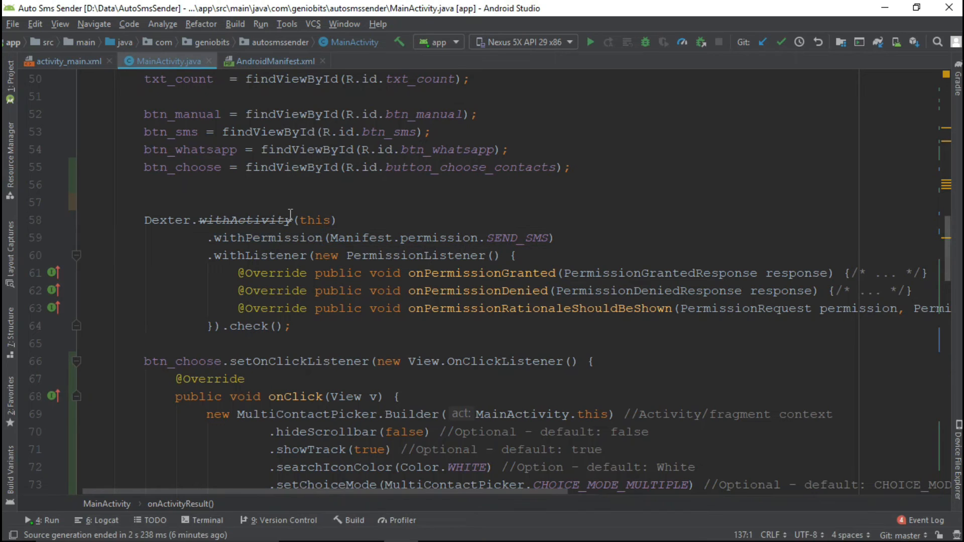
pyautogui.moveTo(257, 235)
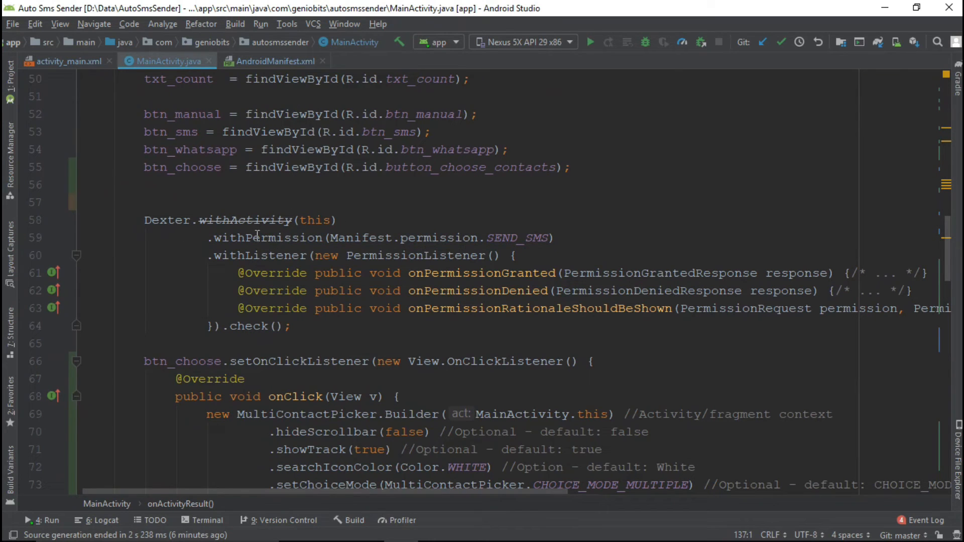
pyautogui.doubleClick(265, 238)
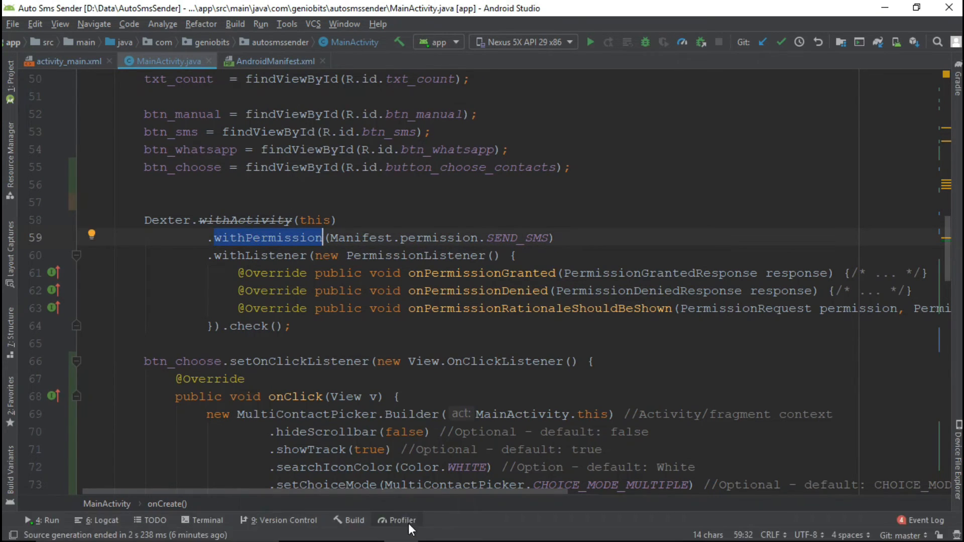
# Step: On the Karumi/Dexter page, scroll to 'Multiple permissions' and select its code sample
pyautogui.click(258, 11)
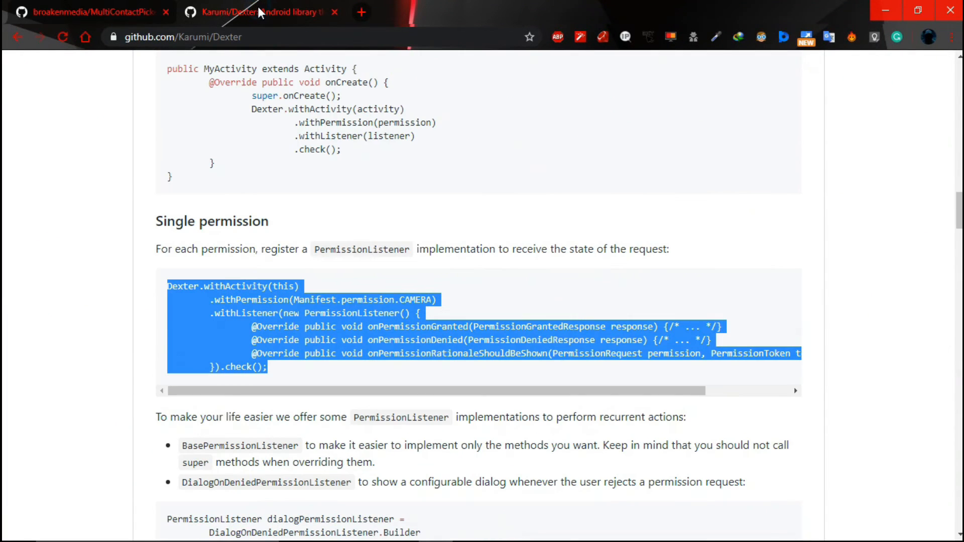
pyautogui.click(173, 299)
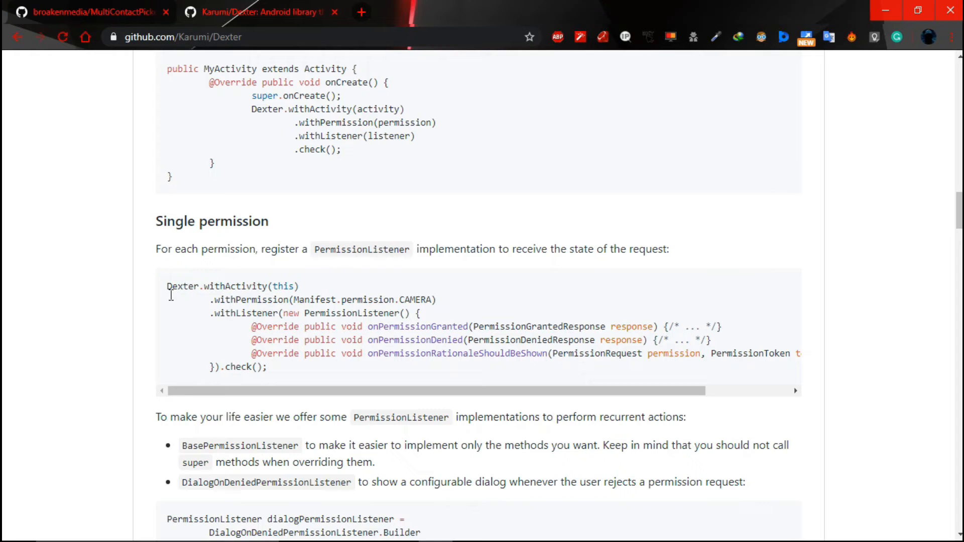
pyautogui.moveTo(282, 364)
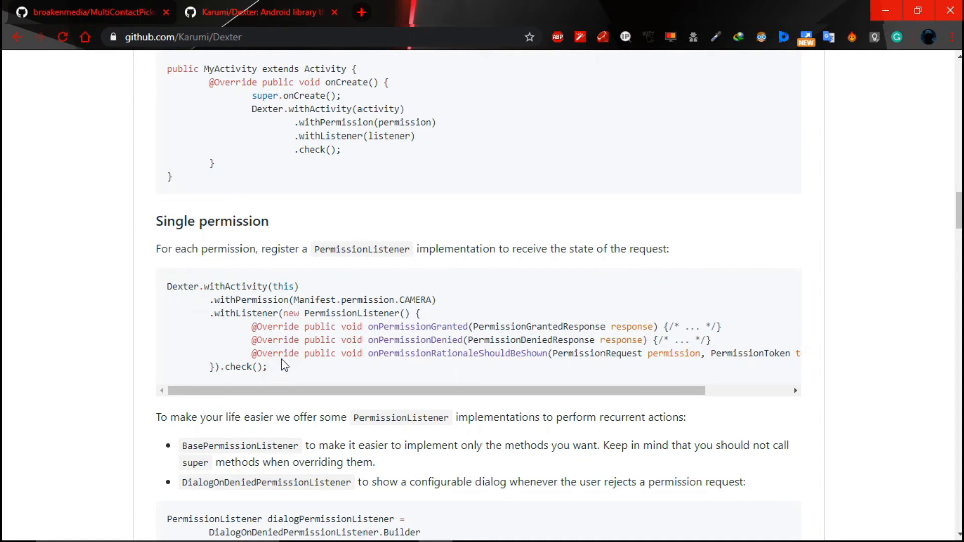
pyautogui.scroll(-3)
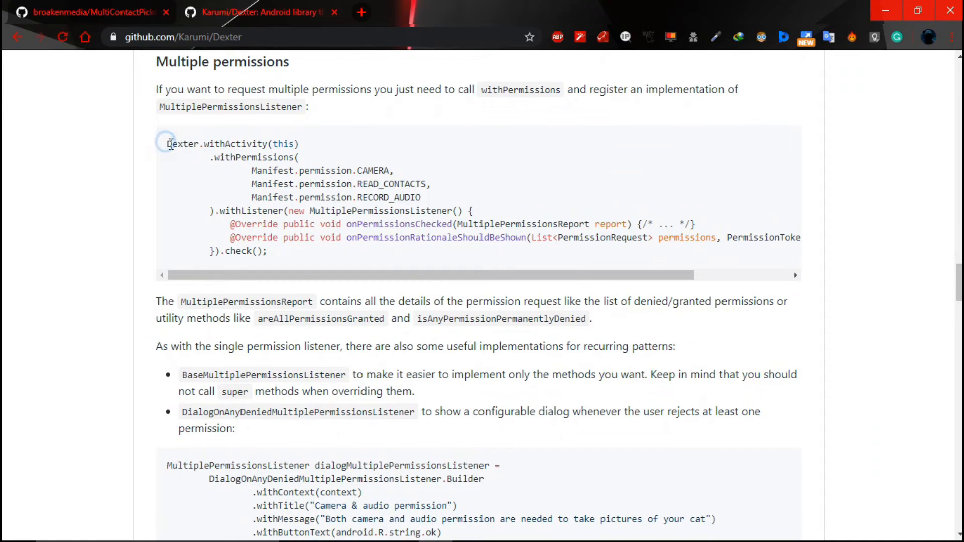
pyautogui.moveTo(167, 143); pyautogui.dragTo(268, 251)
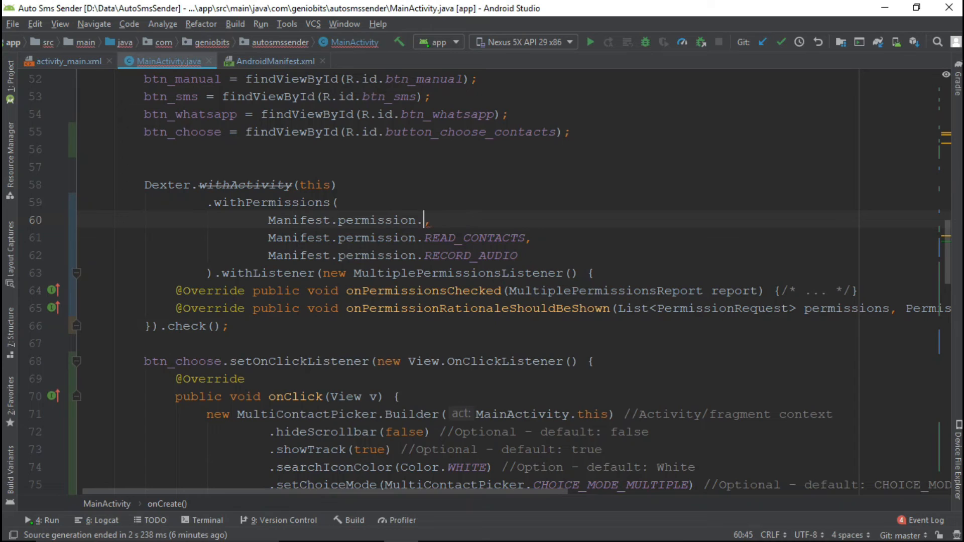
# Step: Change the withPermissions entry to SEND_SMS and run the app on the emulator
pyautogui.write('SEND_SMS')
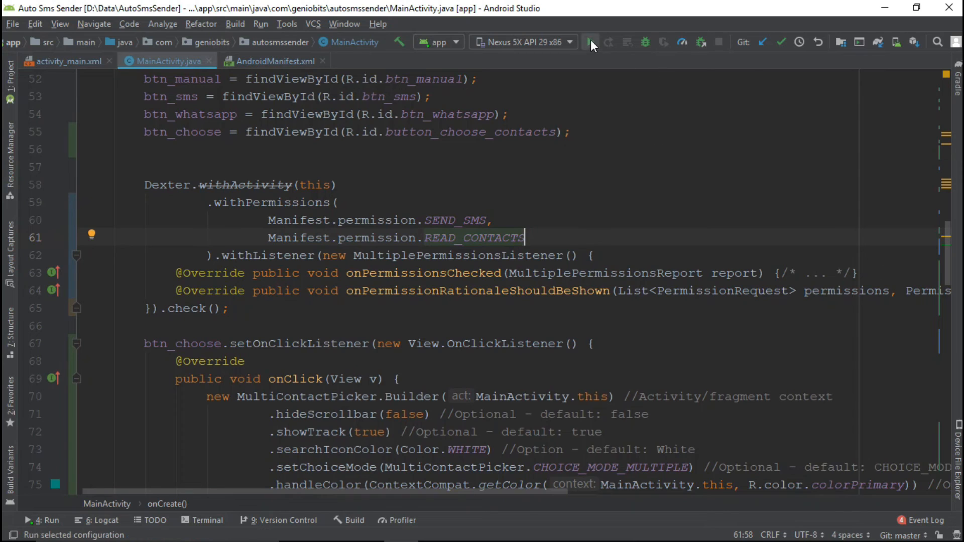
pyautogui.click(588, 42)
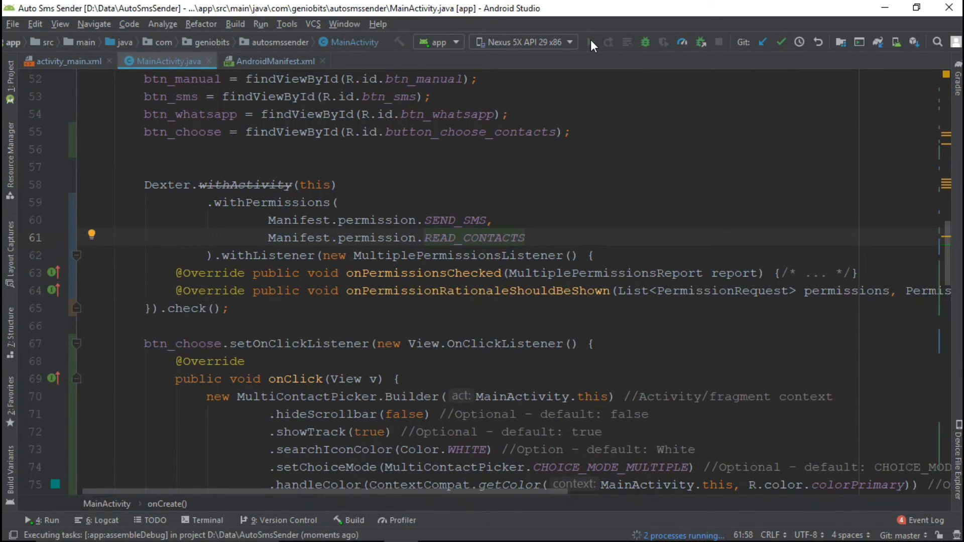
pyautogui.click(589, 42)
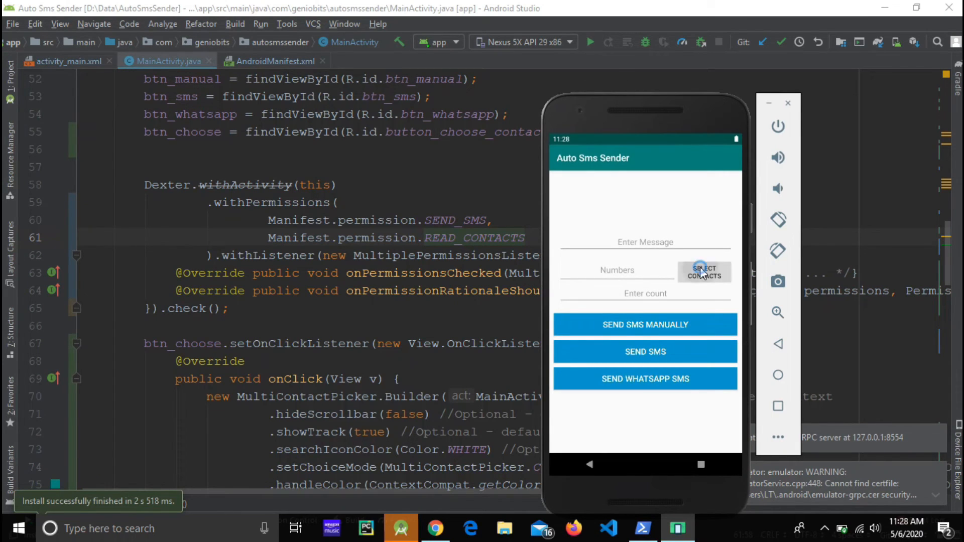
# Step: Pick Demo Number 1 and a third contact in the contact picker
pyautogui.click(704, 272)
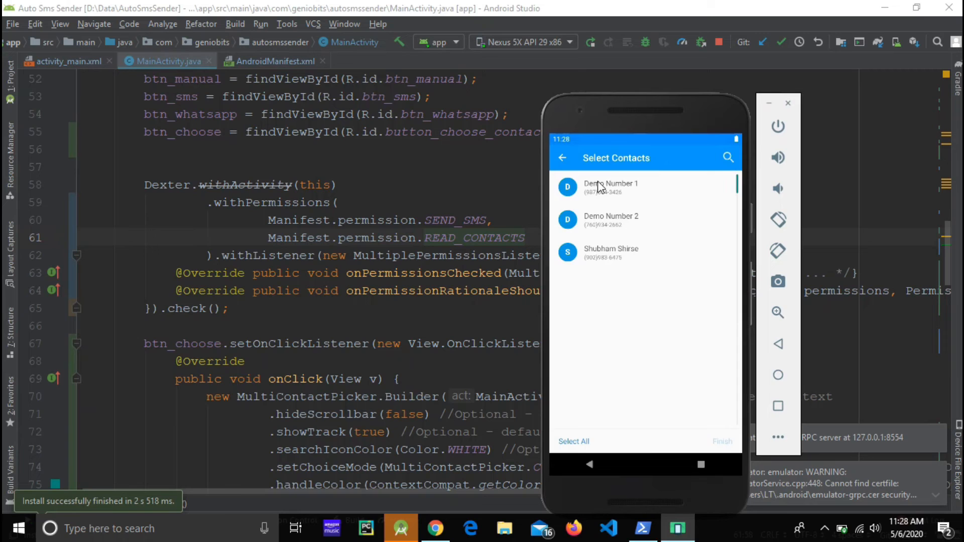
pyautogui.click(567, 187)
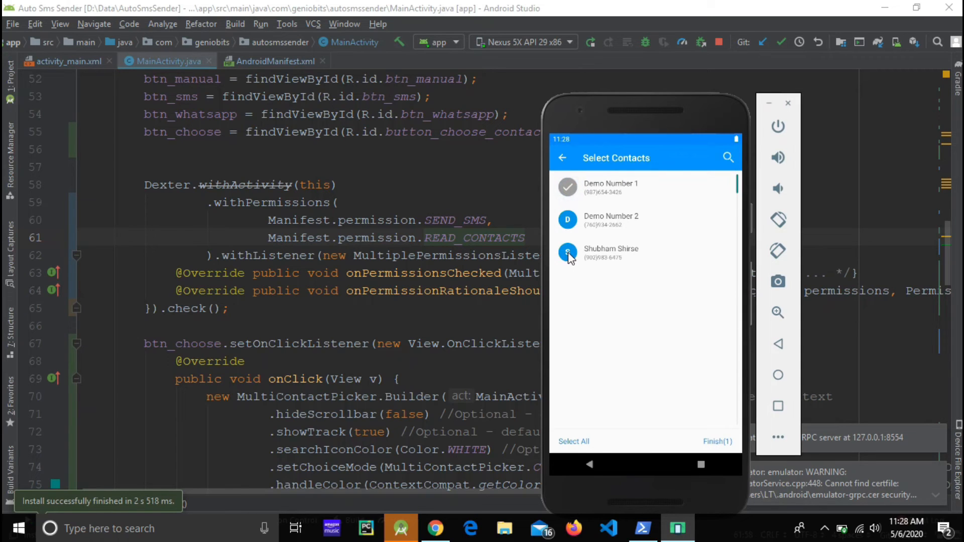
pyautogui.click(567, 252)
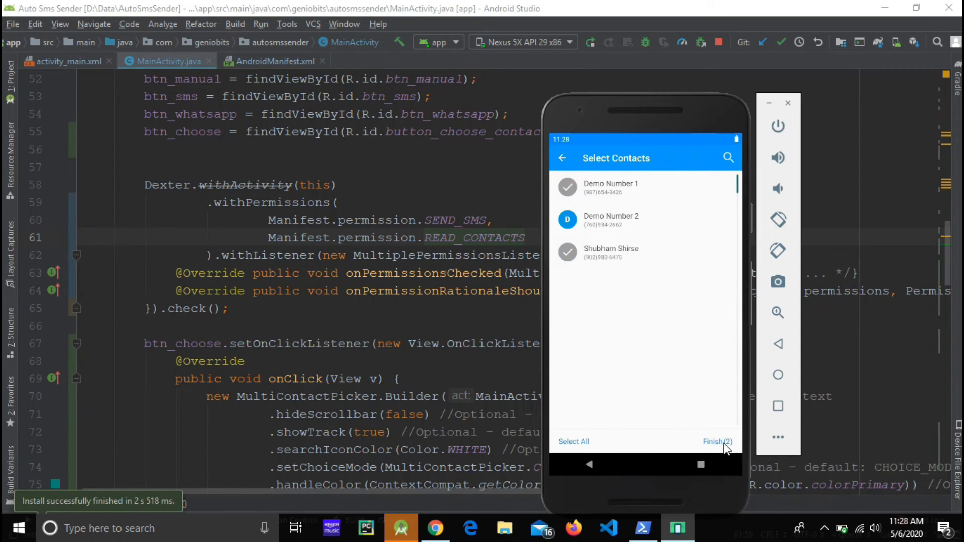
pyautogui.click(715, 441)
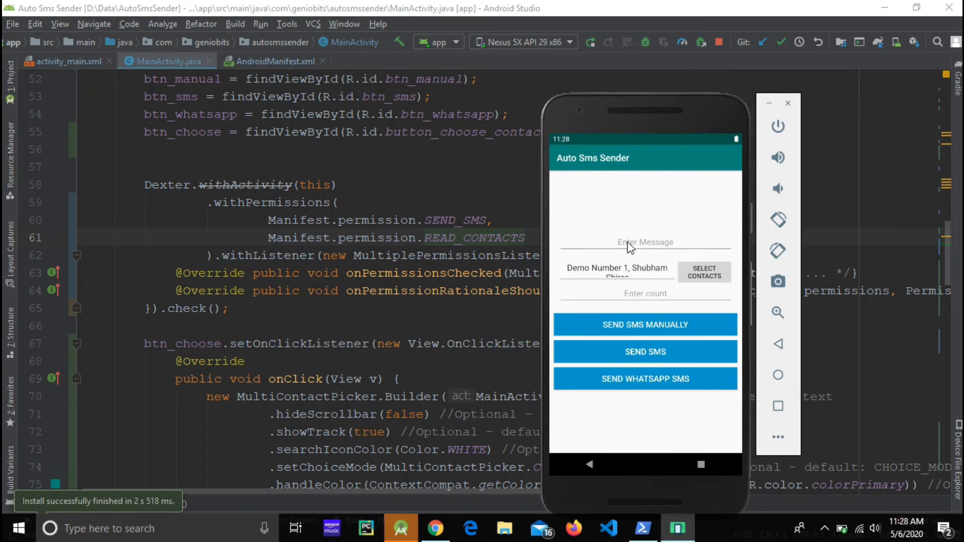
# Step: Enter the message 'This is prank message' with a count of 3
pyautogui.write('This is')
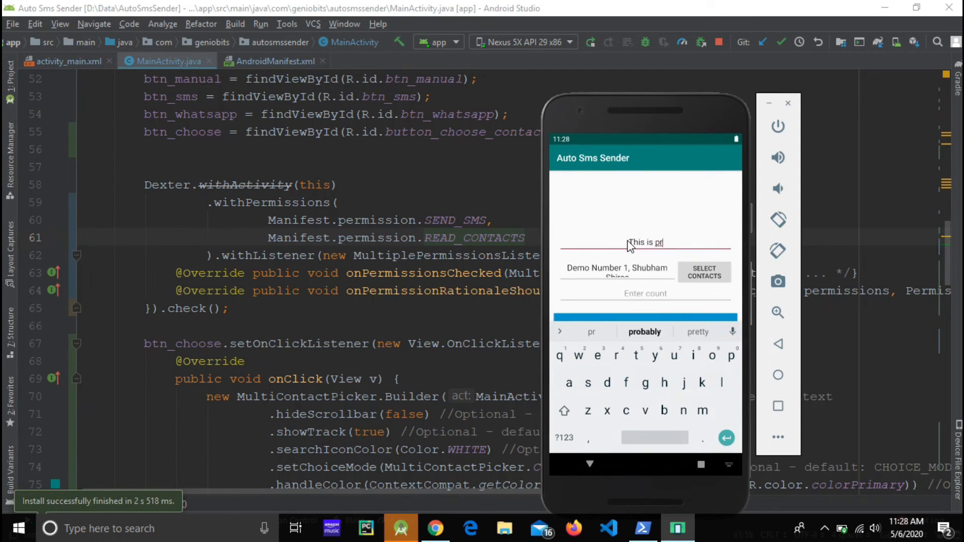
pyautogui.write('prank message')
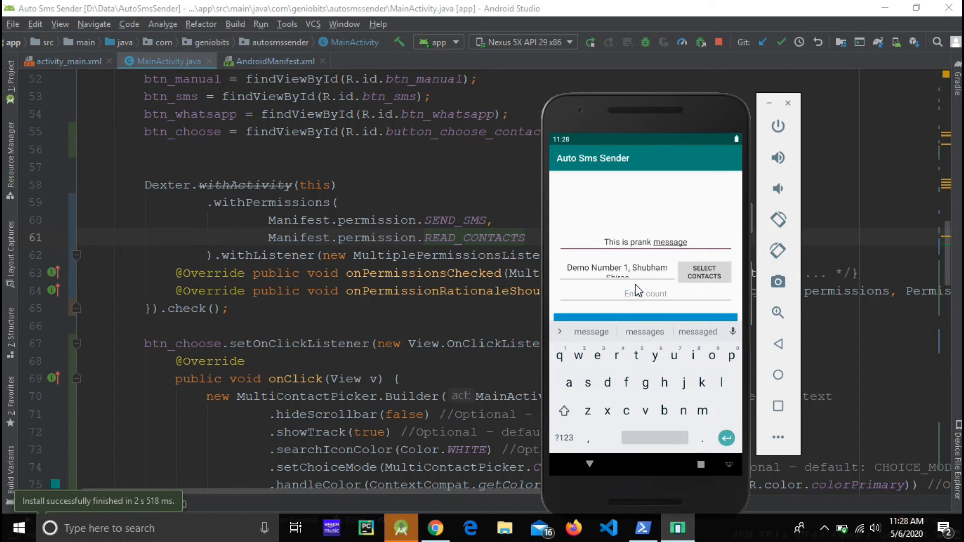
pyautogui.click(644, 293)
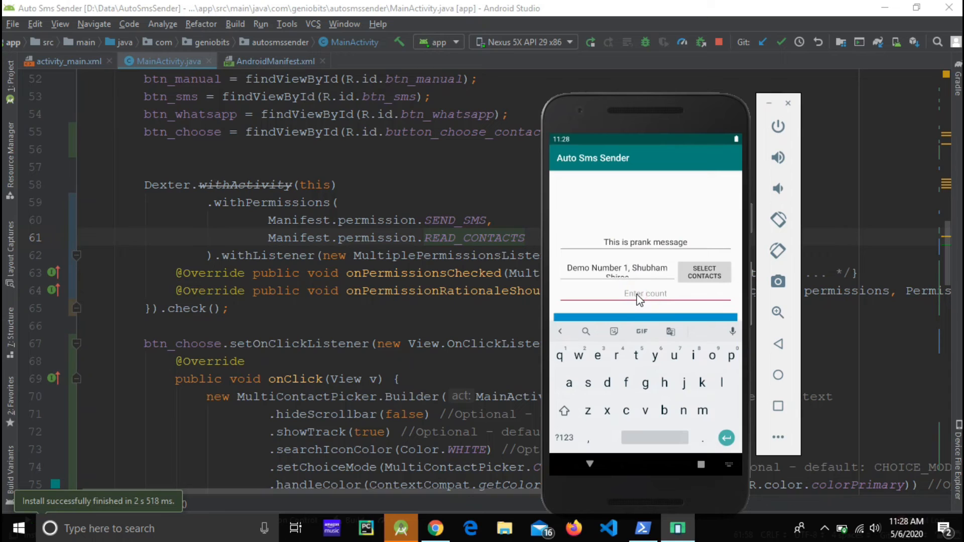
pyautogui.write('3')
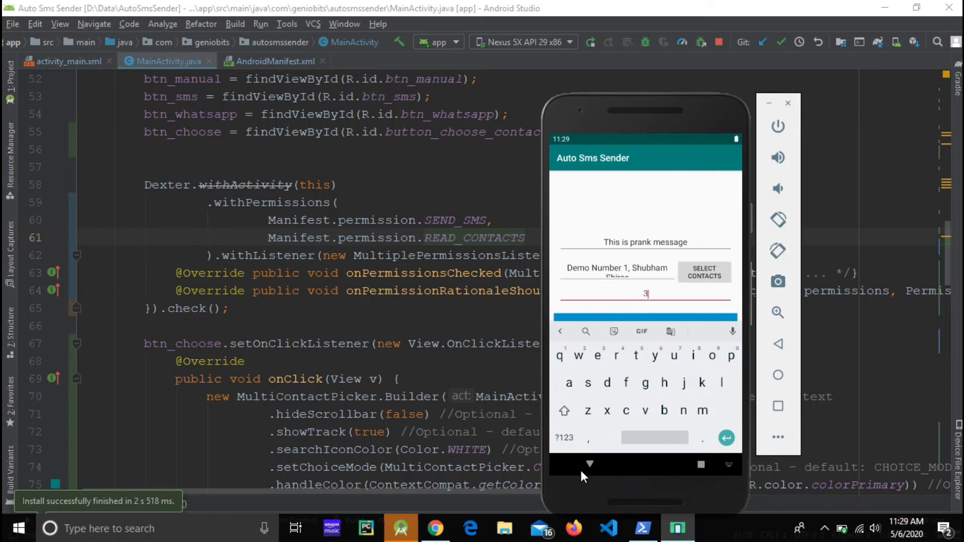
pyautogui.click(589, 463)
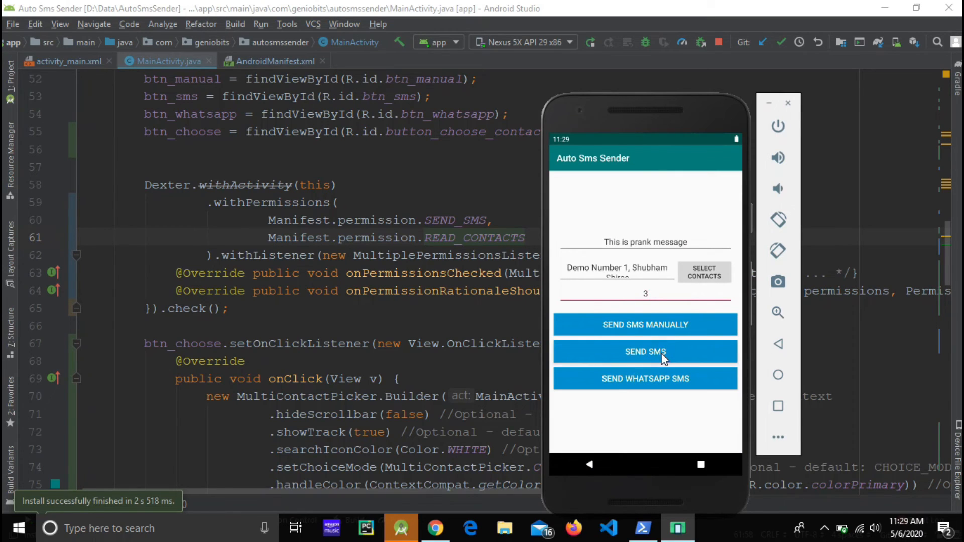
# Step: Tap SEND SMS repeatedly to send the messages to the picked contacts
pyautogui.click(644, 352)
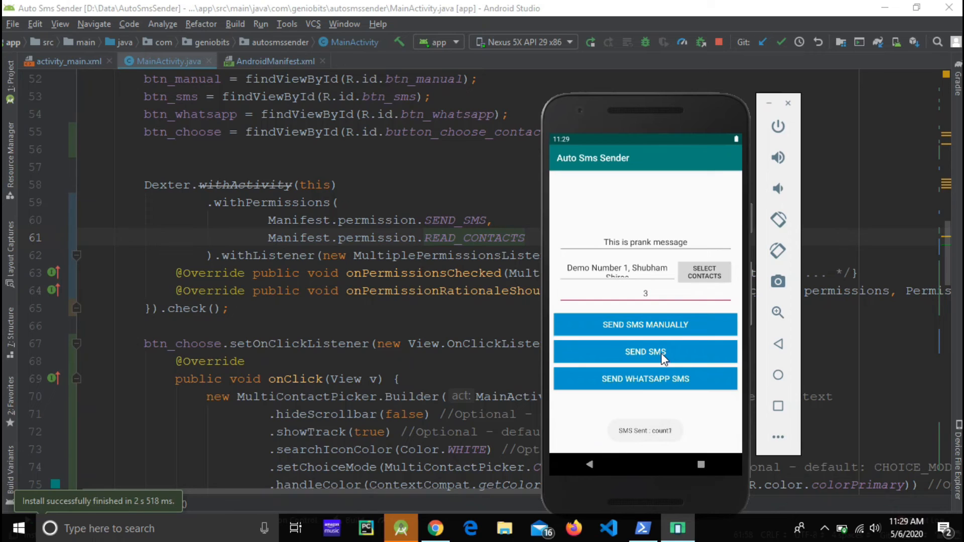
pyautogui.click(644, 351)
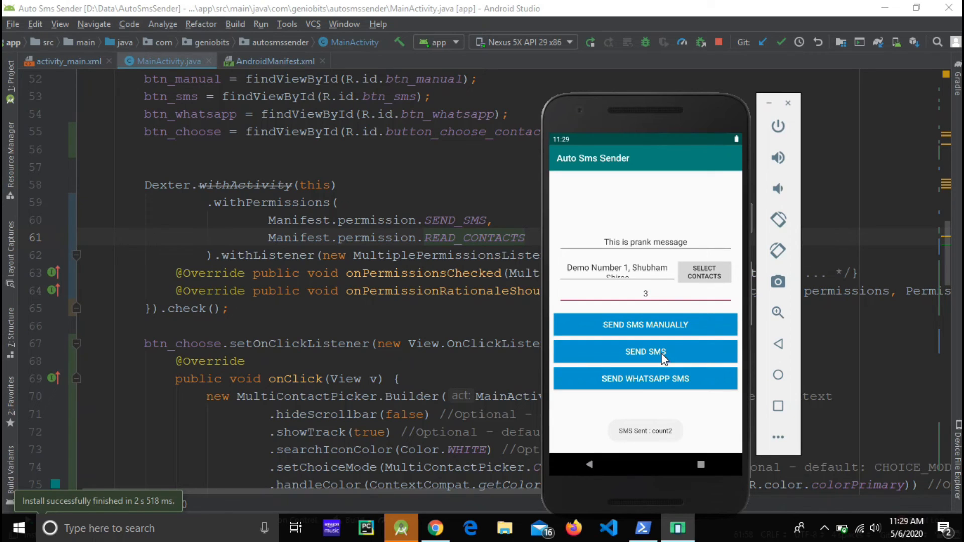
pyautogui.click(644, 351)
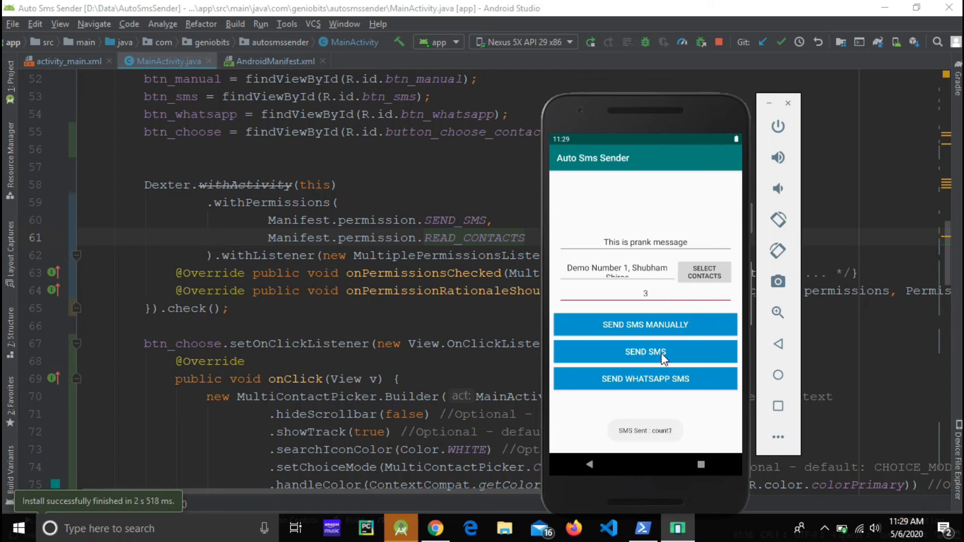
pyautogui.click(645, 351)
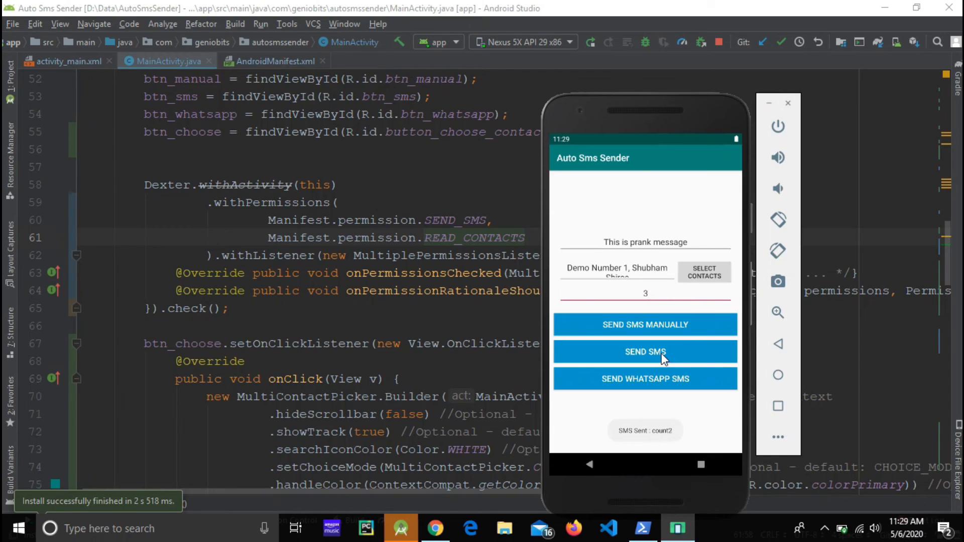
pyautogui.click(644, 351)
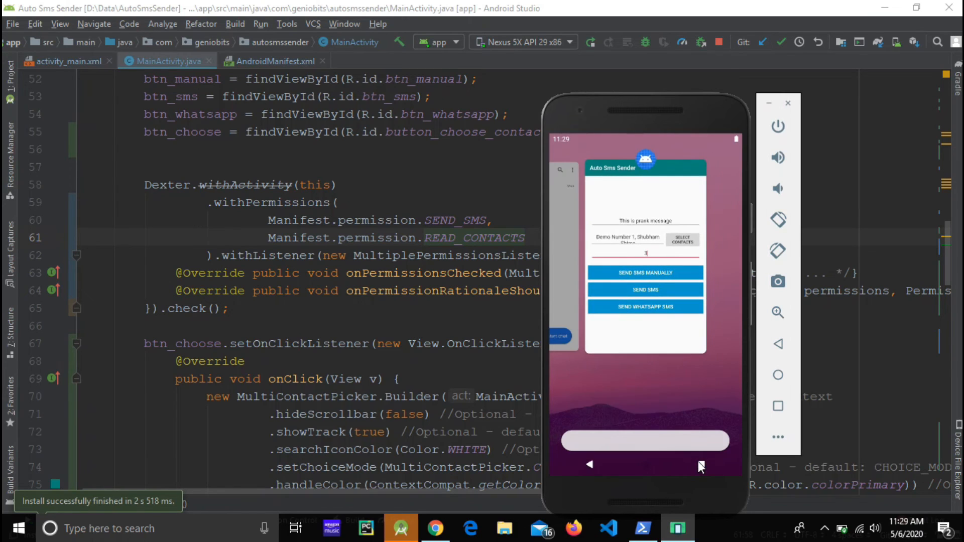
pyautogui.moveTo(645, 455)
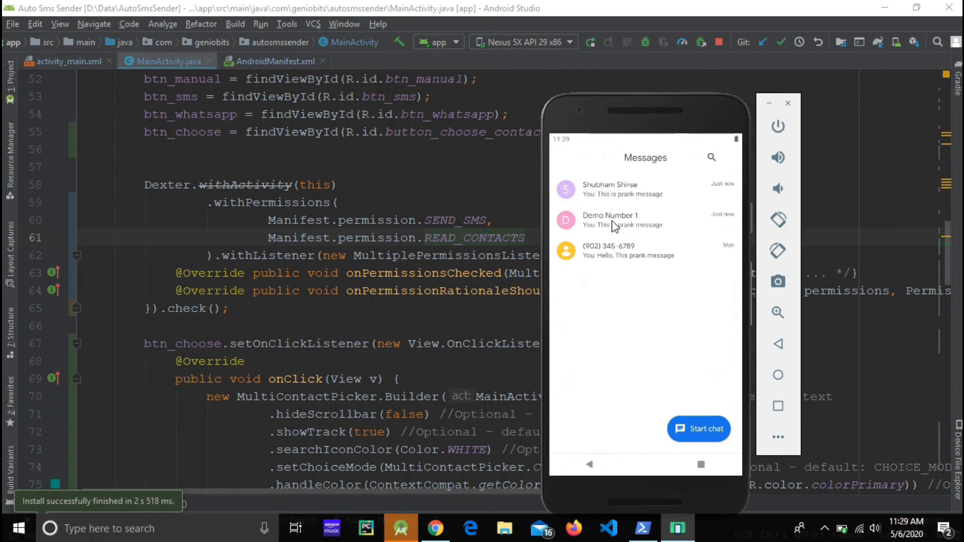
pyautogui.moveTo(636, 197)
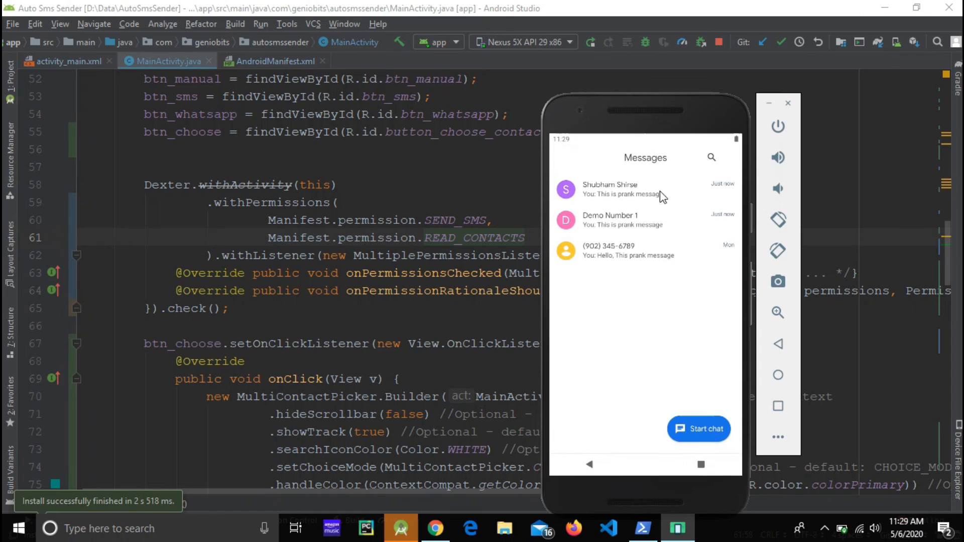
# Step: Open the Demo Number 1 thread in the emulator's Messages app
pyautogui.click(622, 219)
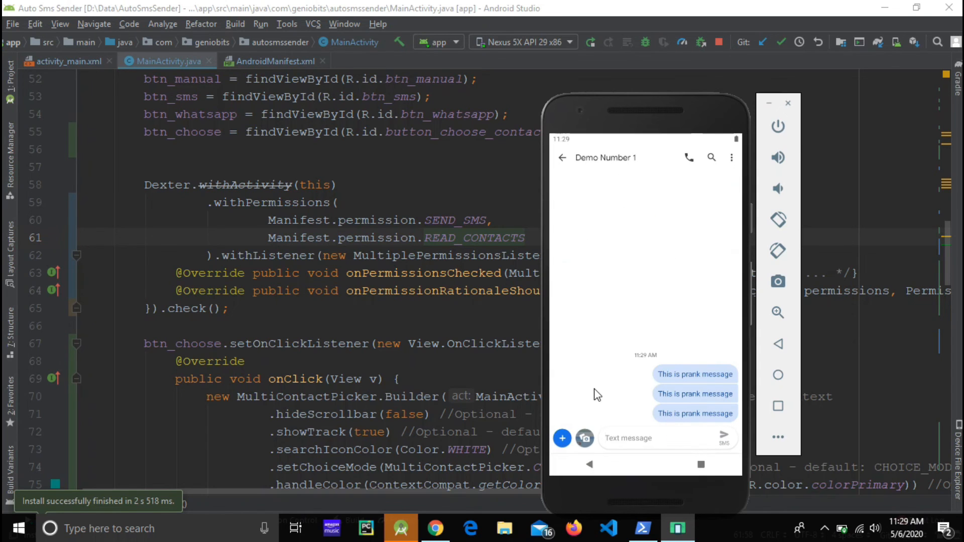